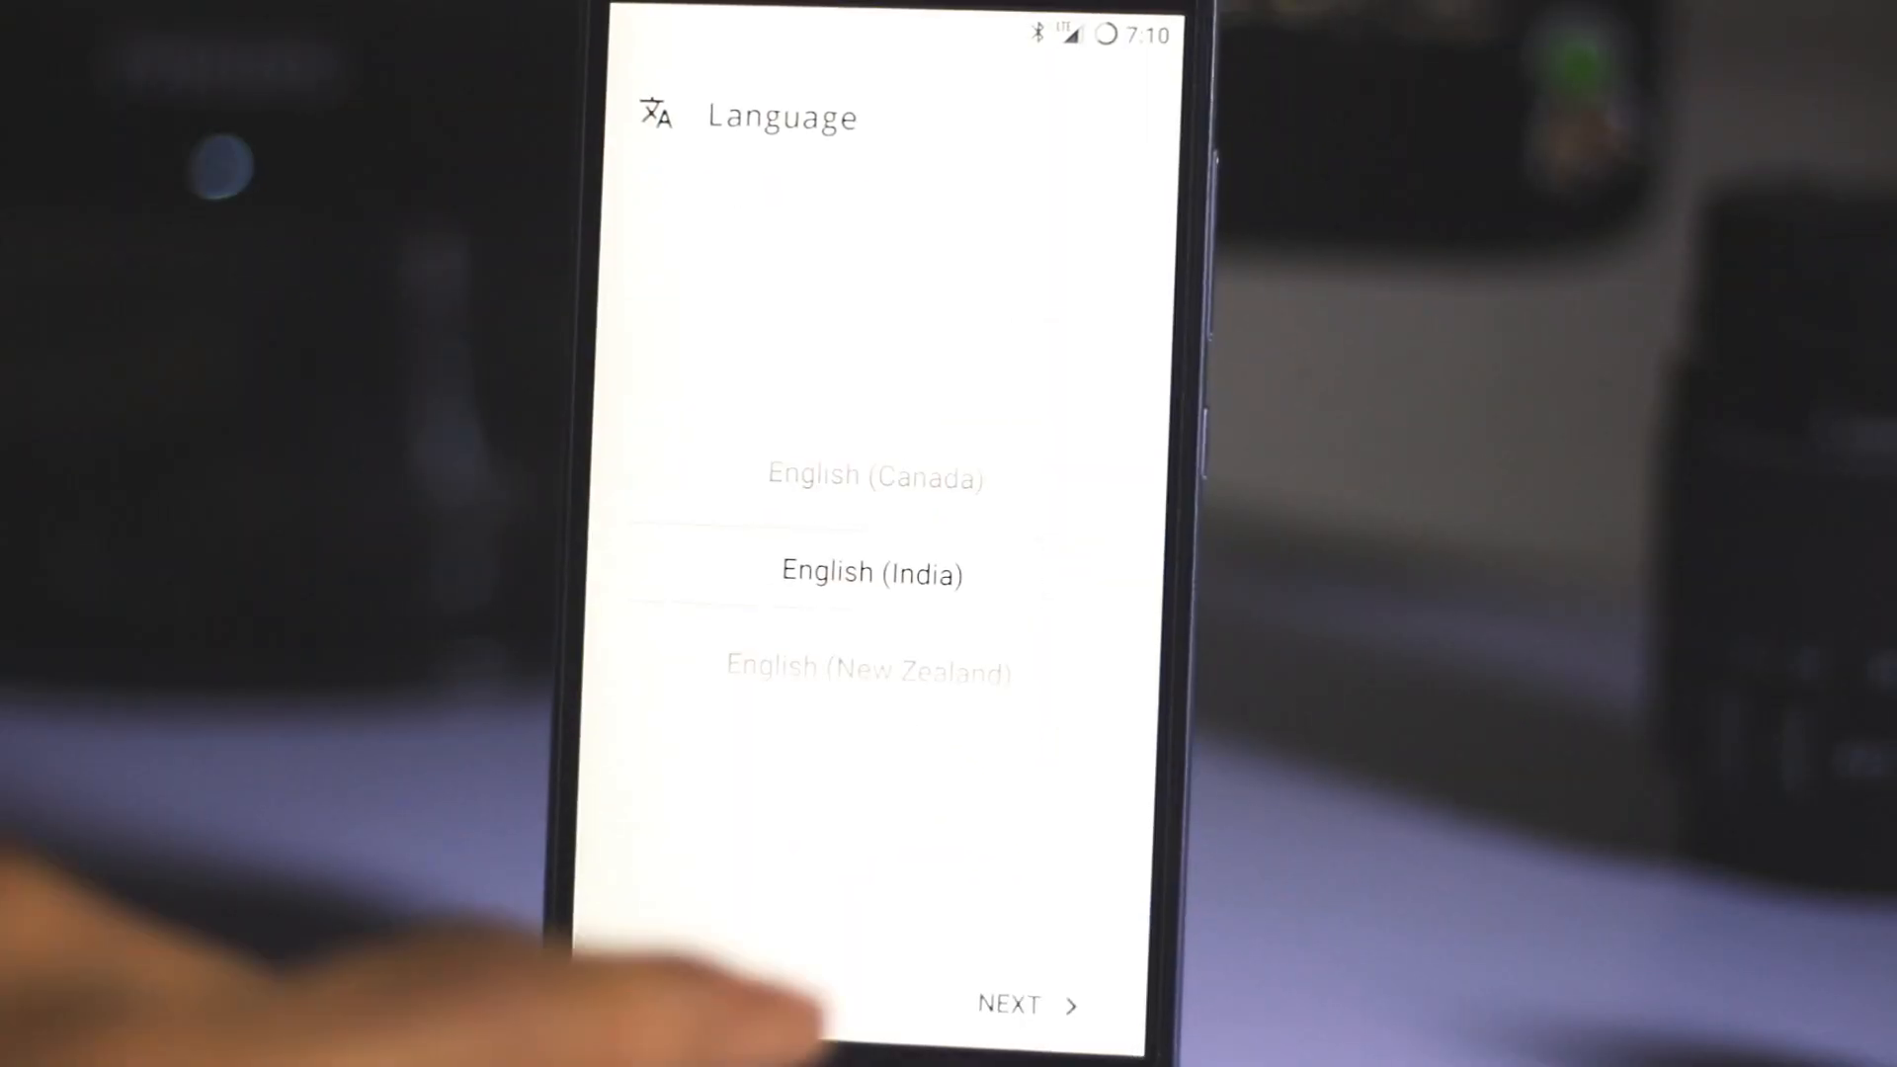
Continue past language and Wi-Fi setup, then enter the Google account password step.
left_click(1026, 1003)
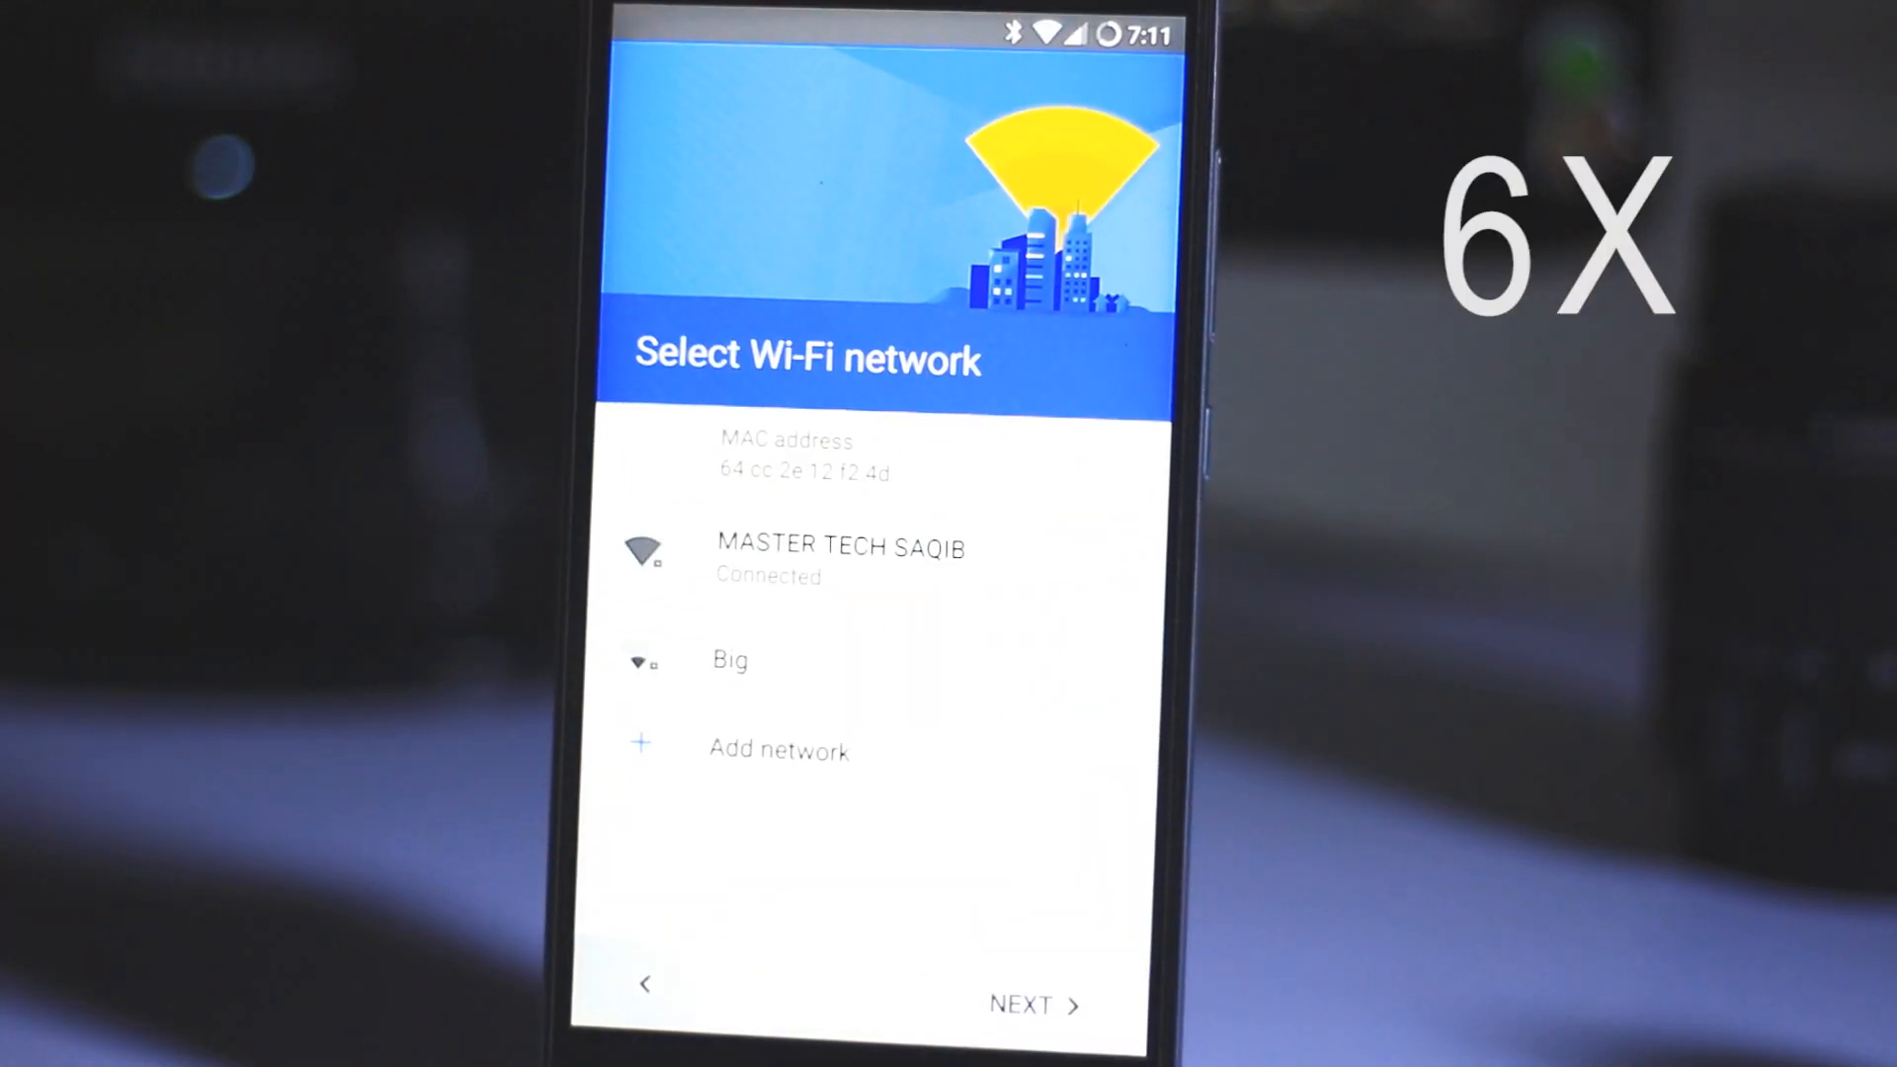
left_click(1029, 1003)
type("mohdsaqib")
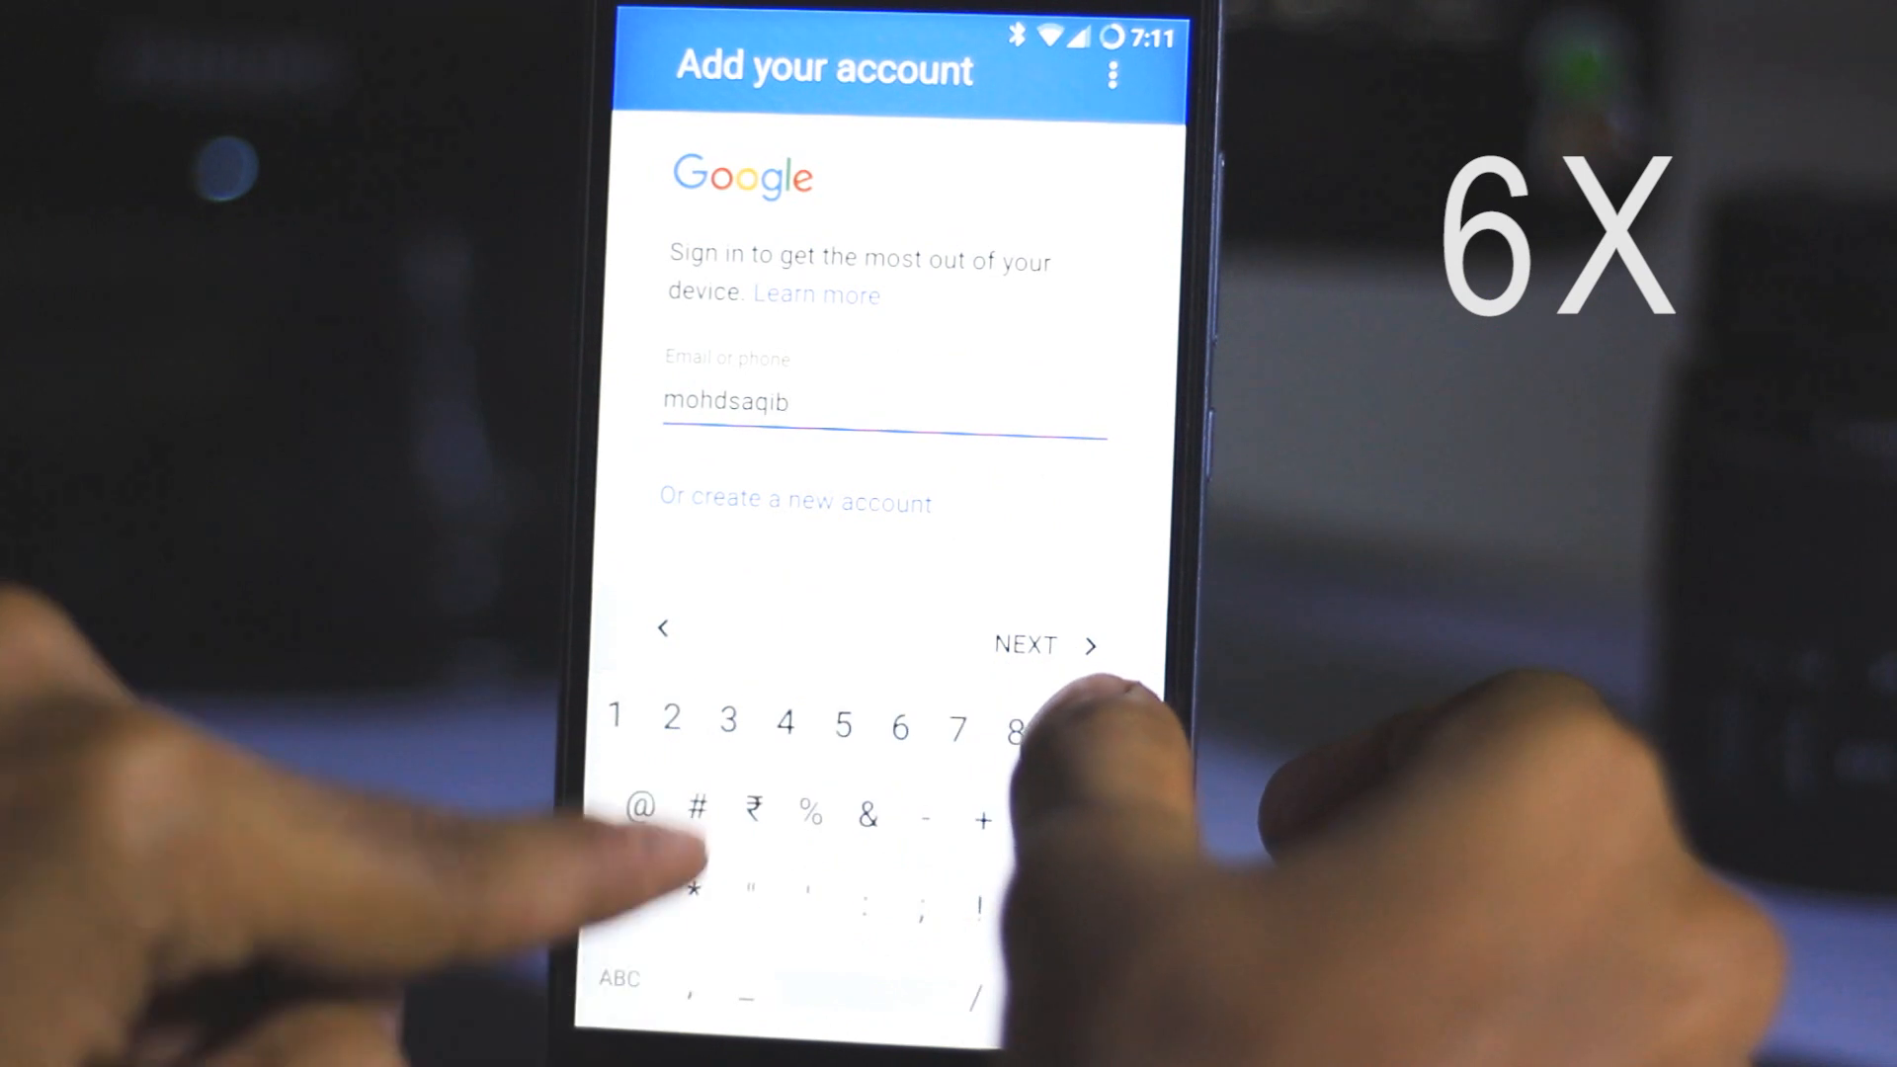
left_click(1046, 645)
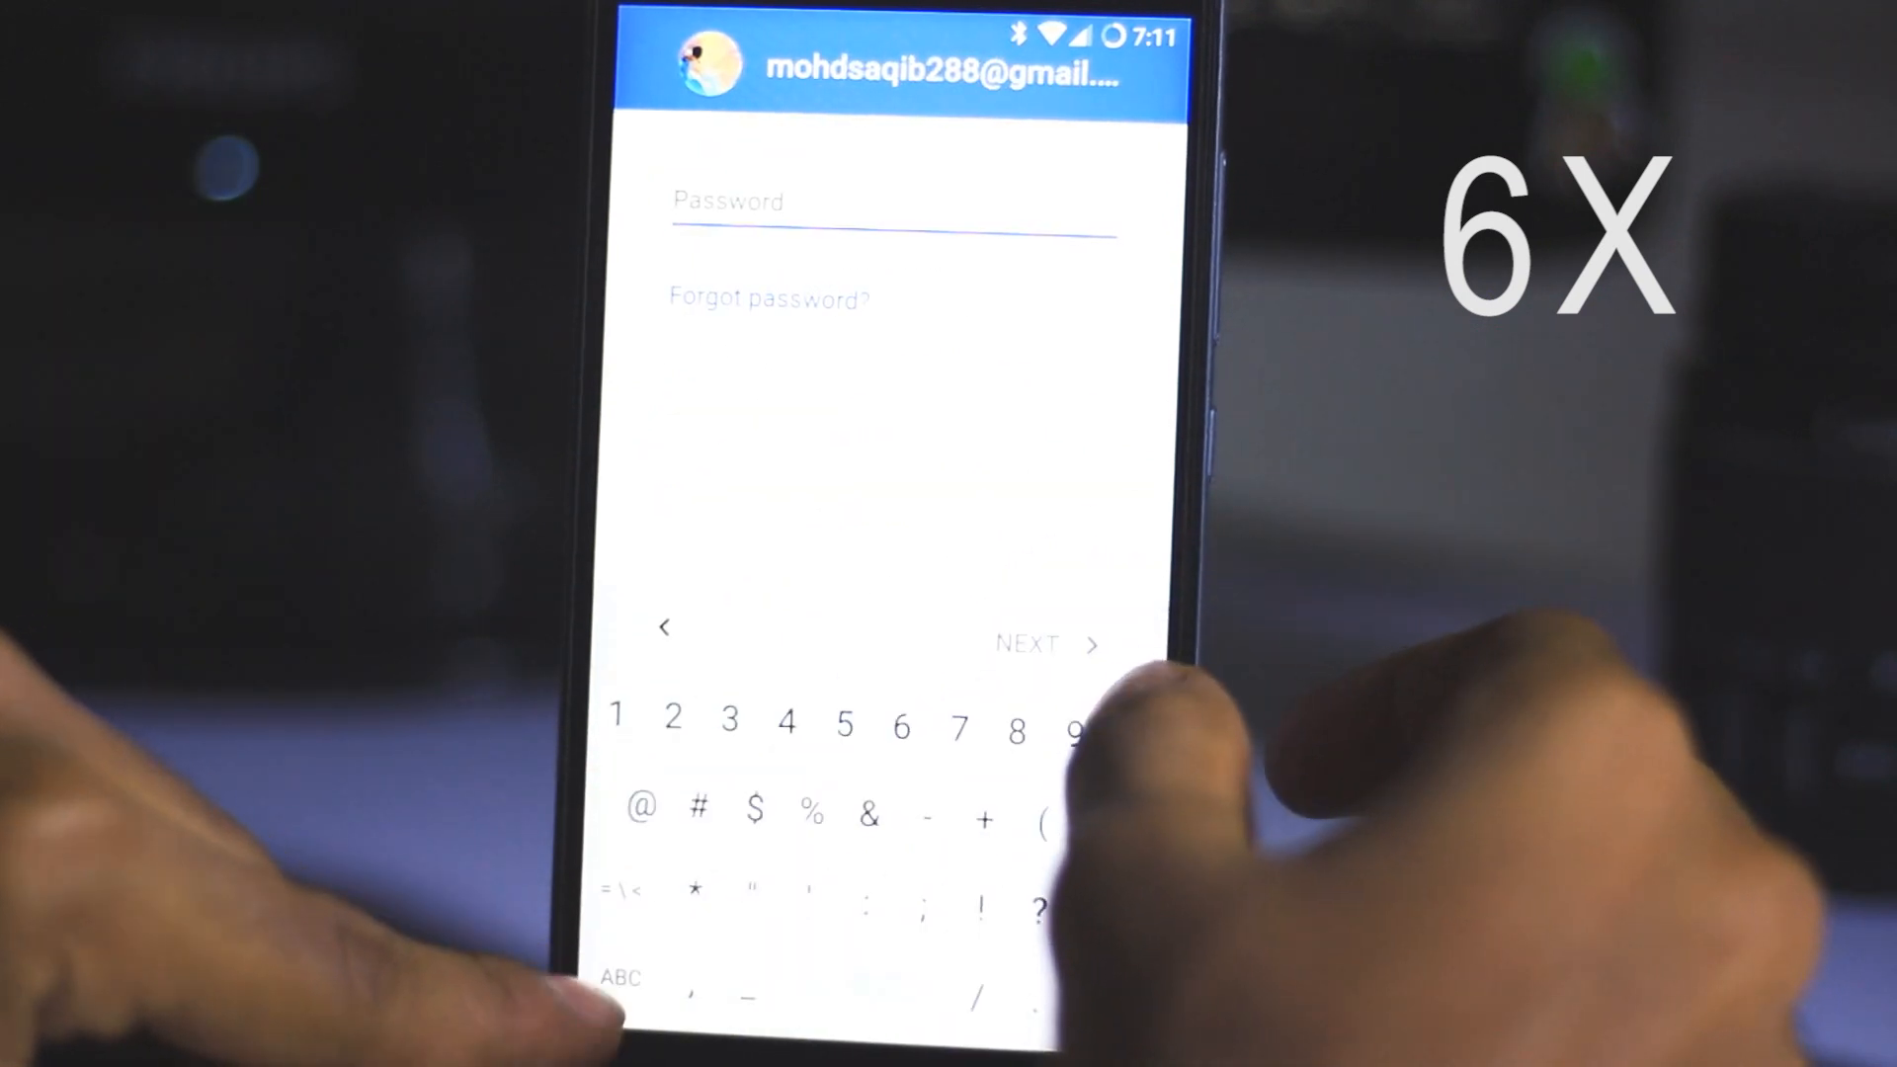
Sign in to Google, accept location services, and skip screen-lock protection.
left_click(1027, 643)
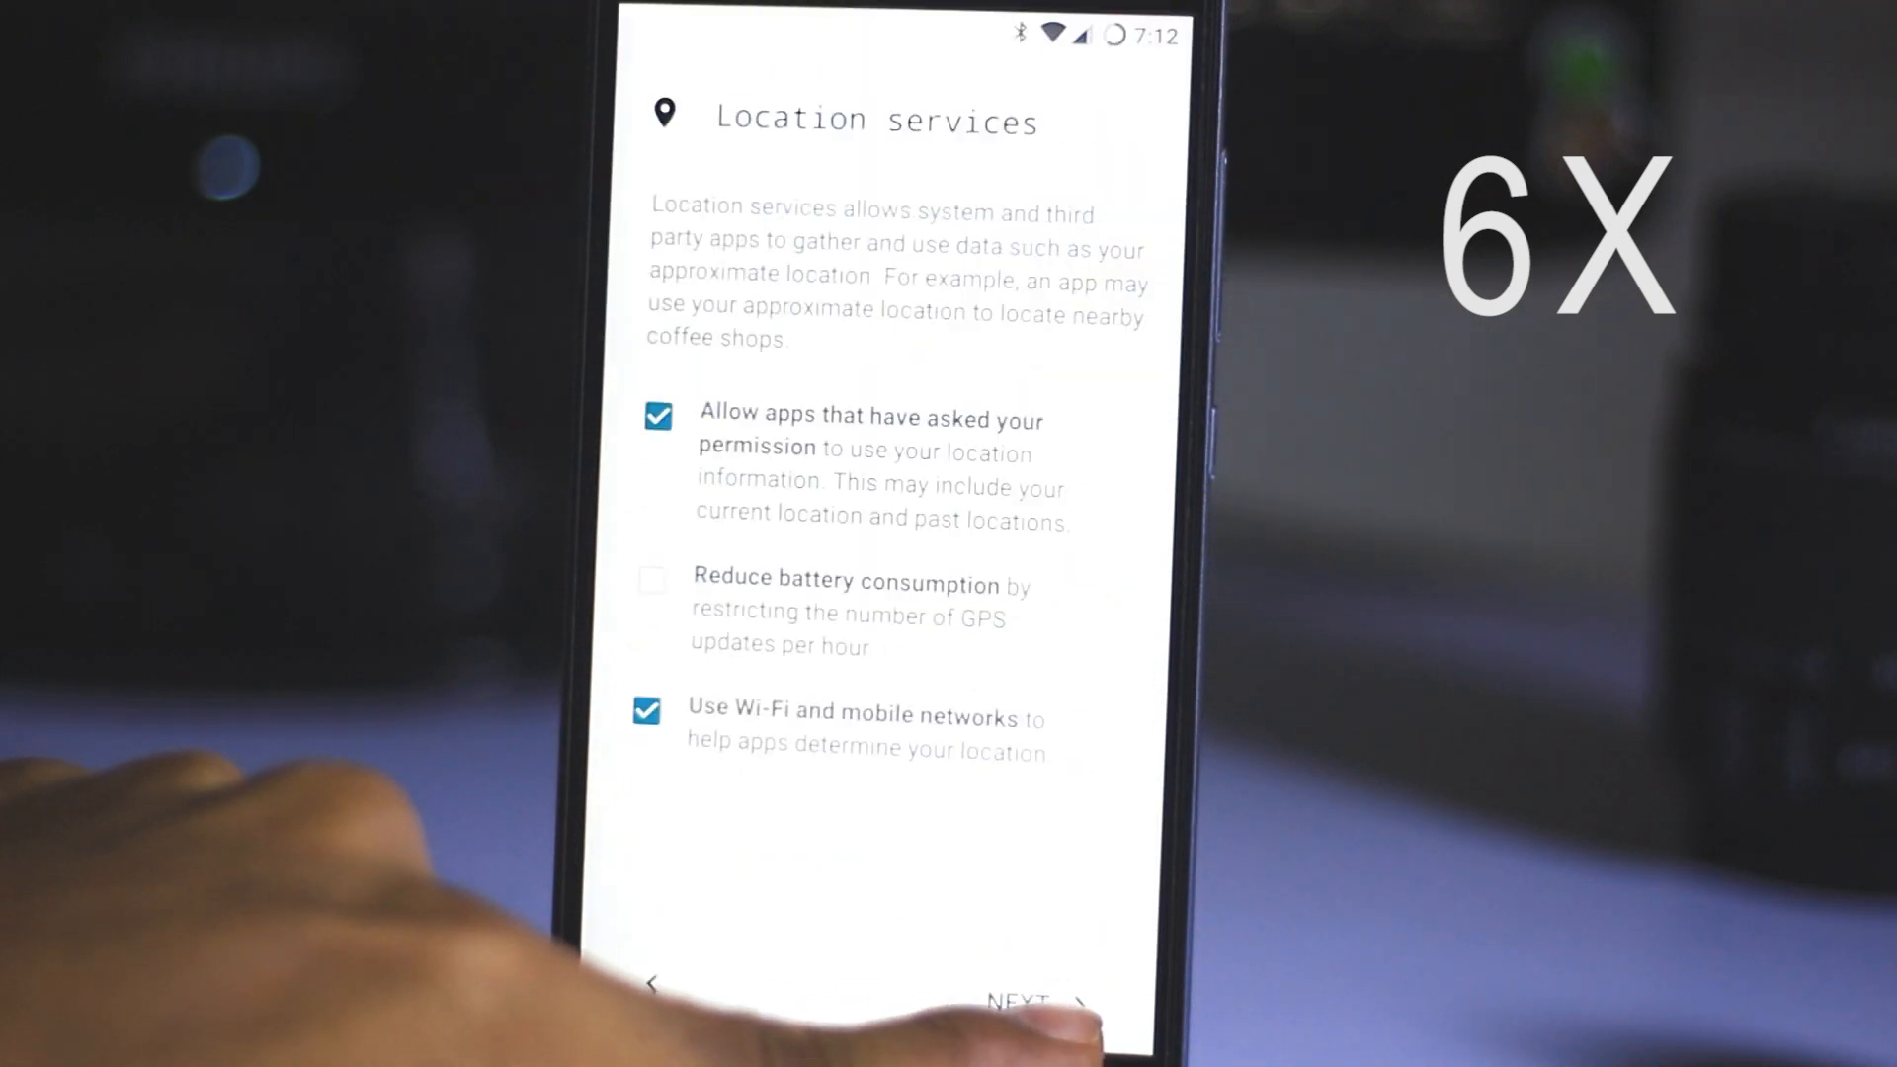
left_click(1025, 998)
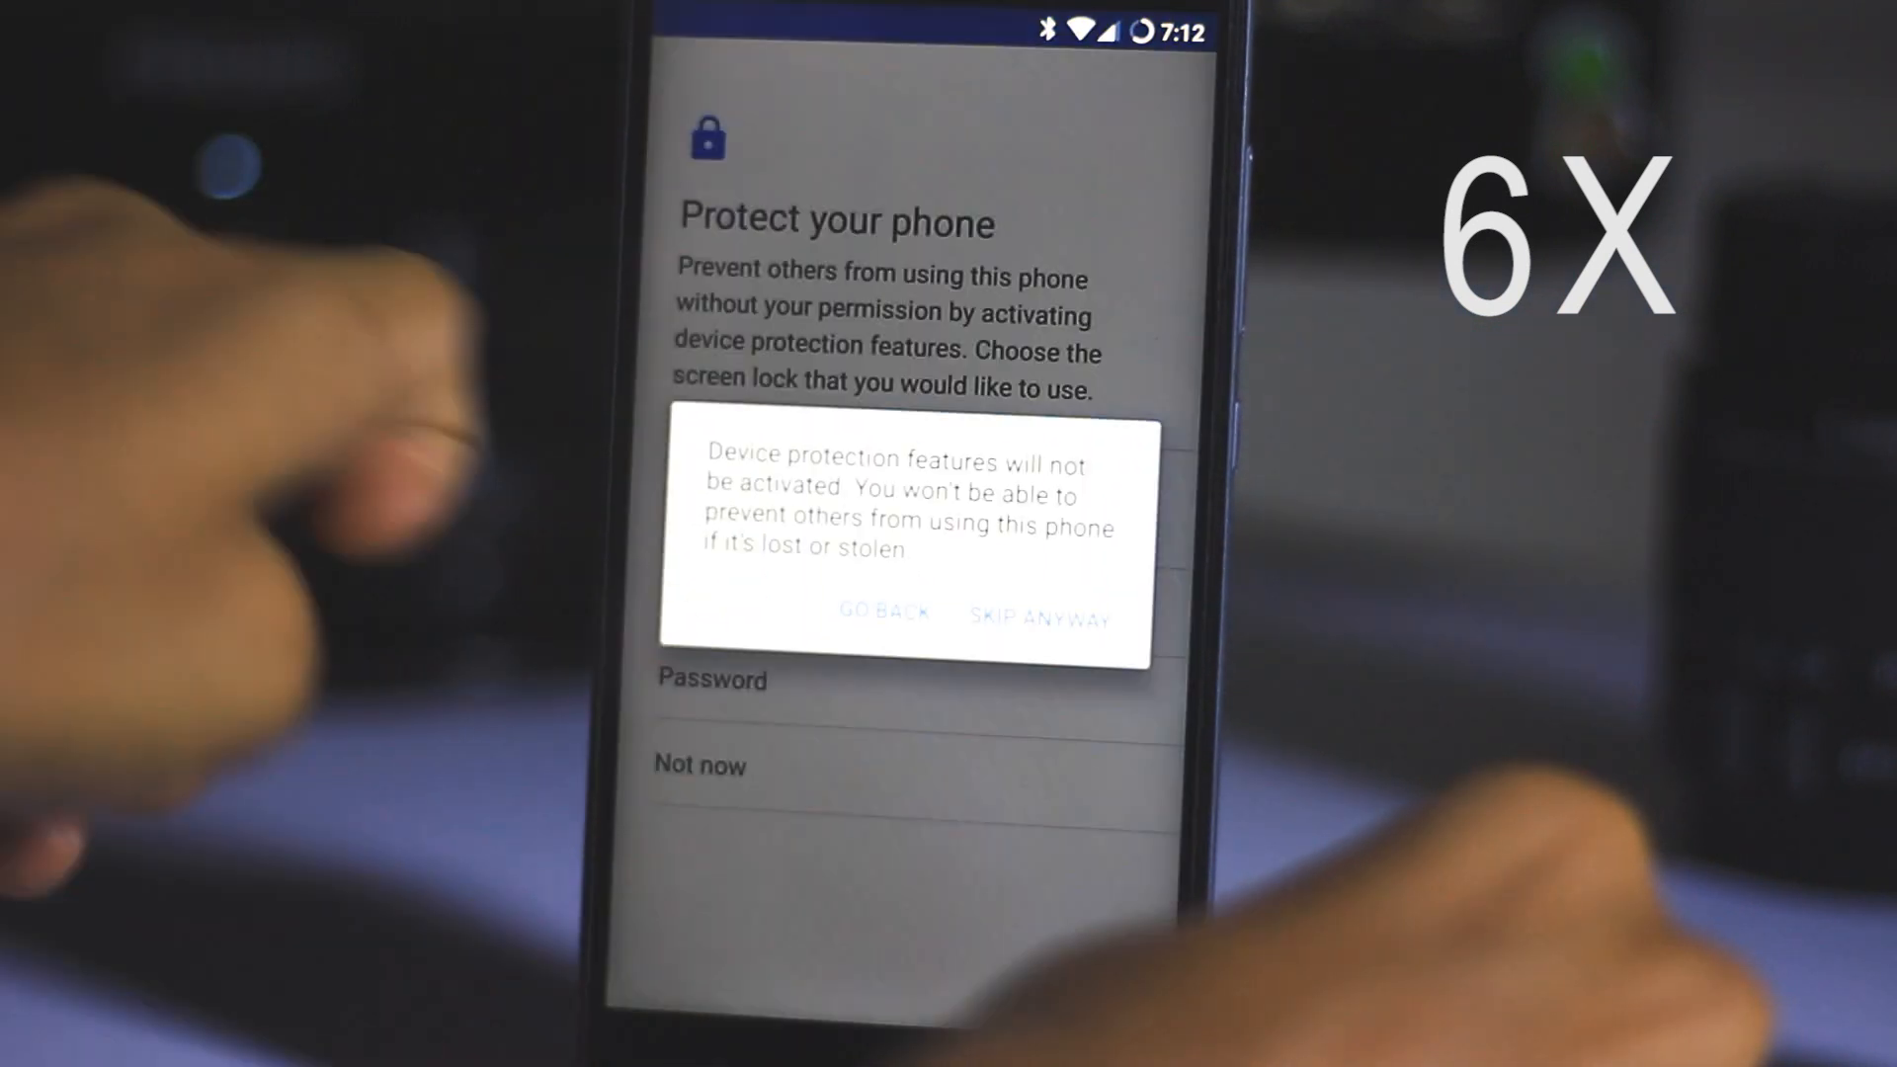
left_click(1038, 619)
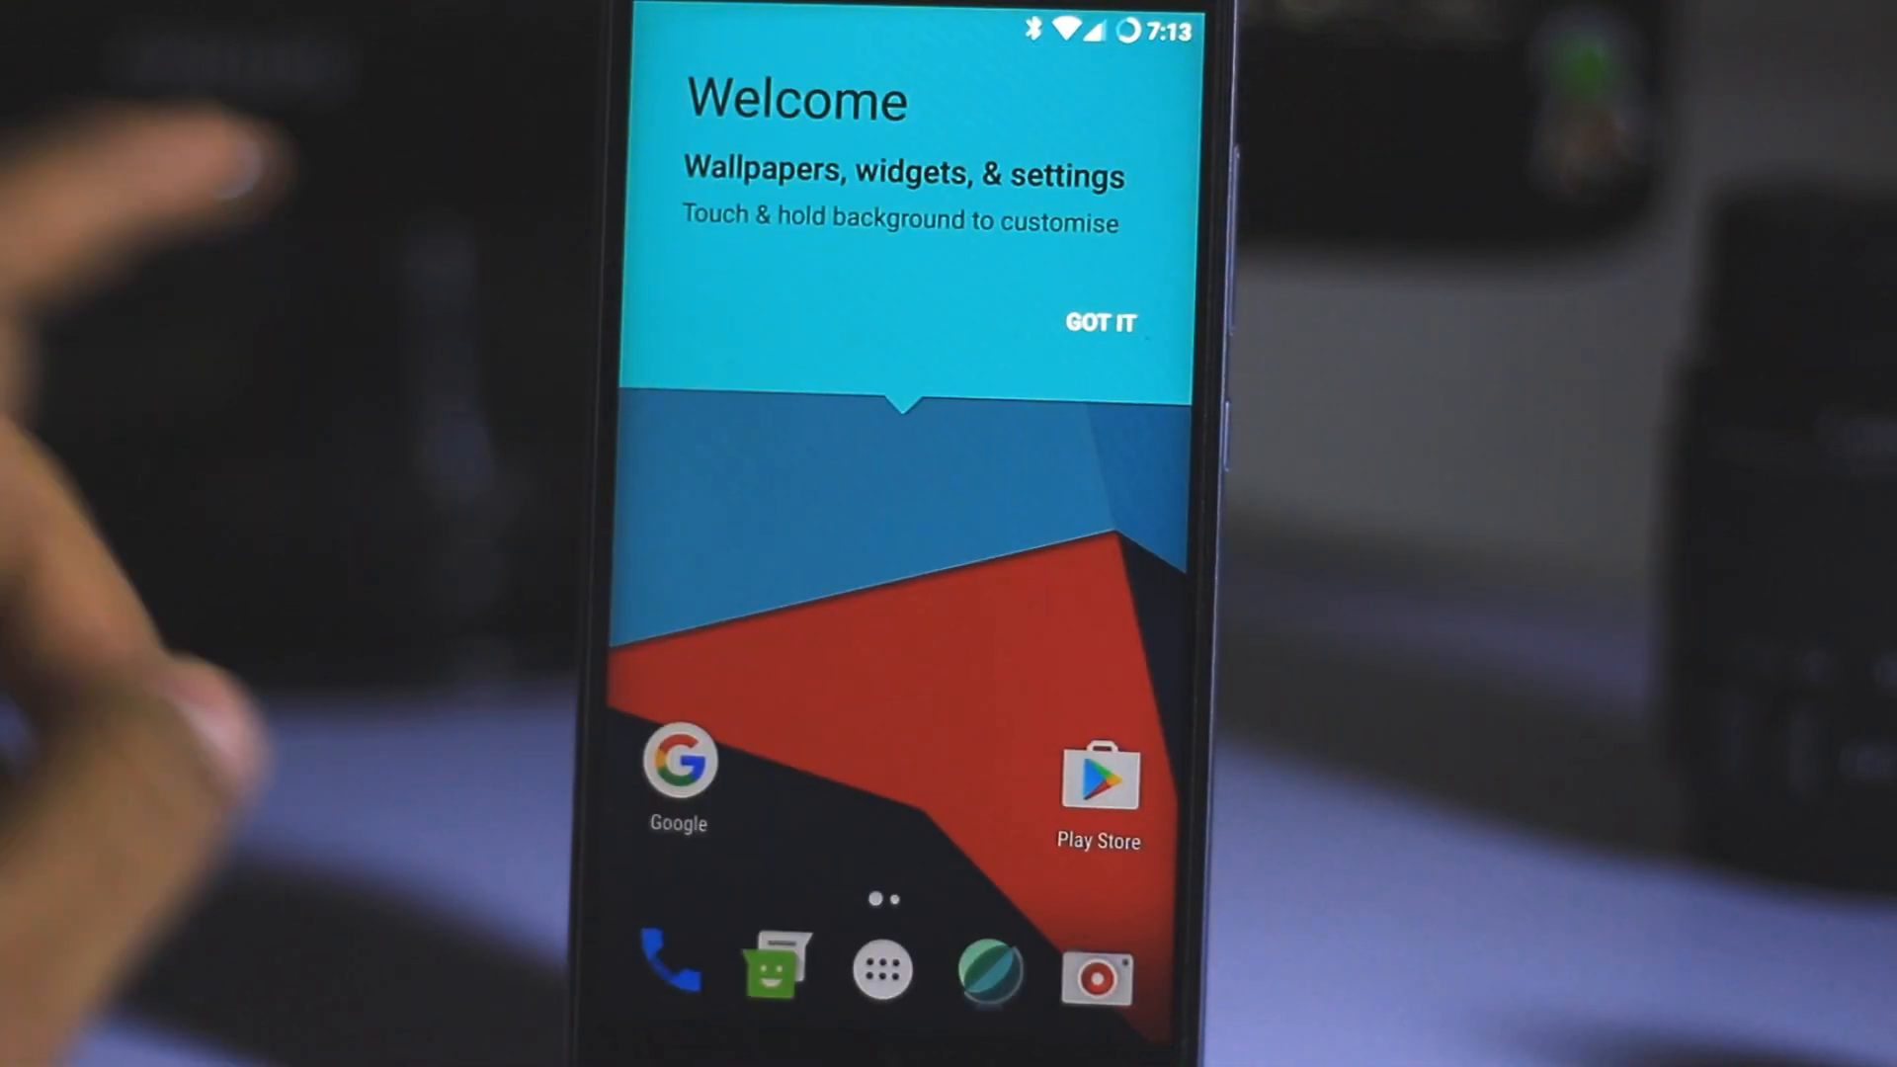
Dismiss the welcome tip and view Redmi Note 3, Android 7.1.1, LineageOS 14.1 details.
left_click(1099, 322)
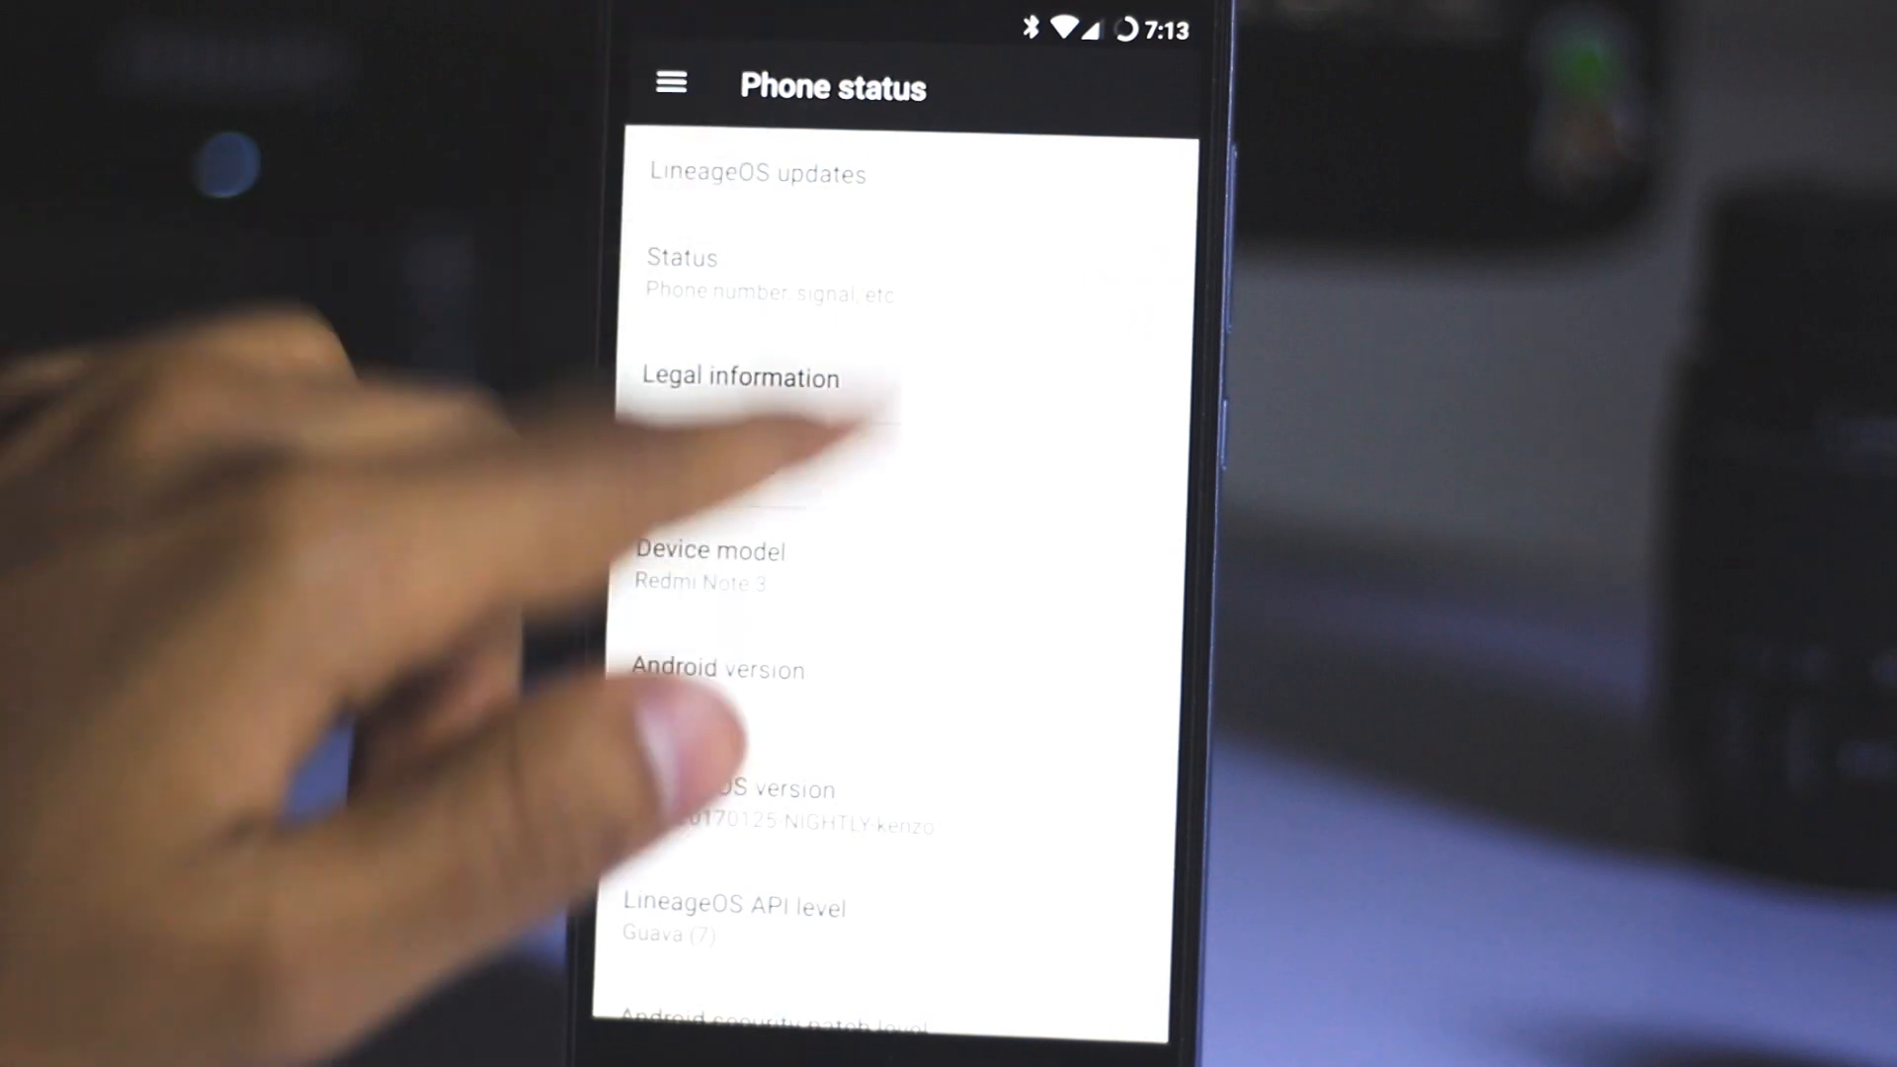
scroll("down", 3)
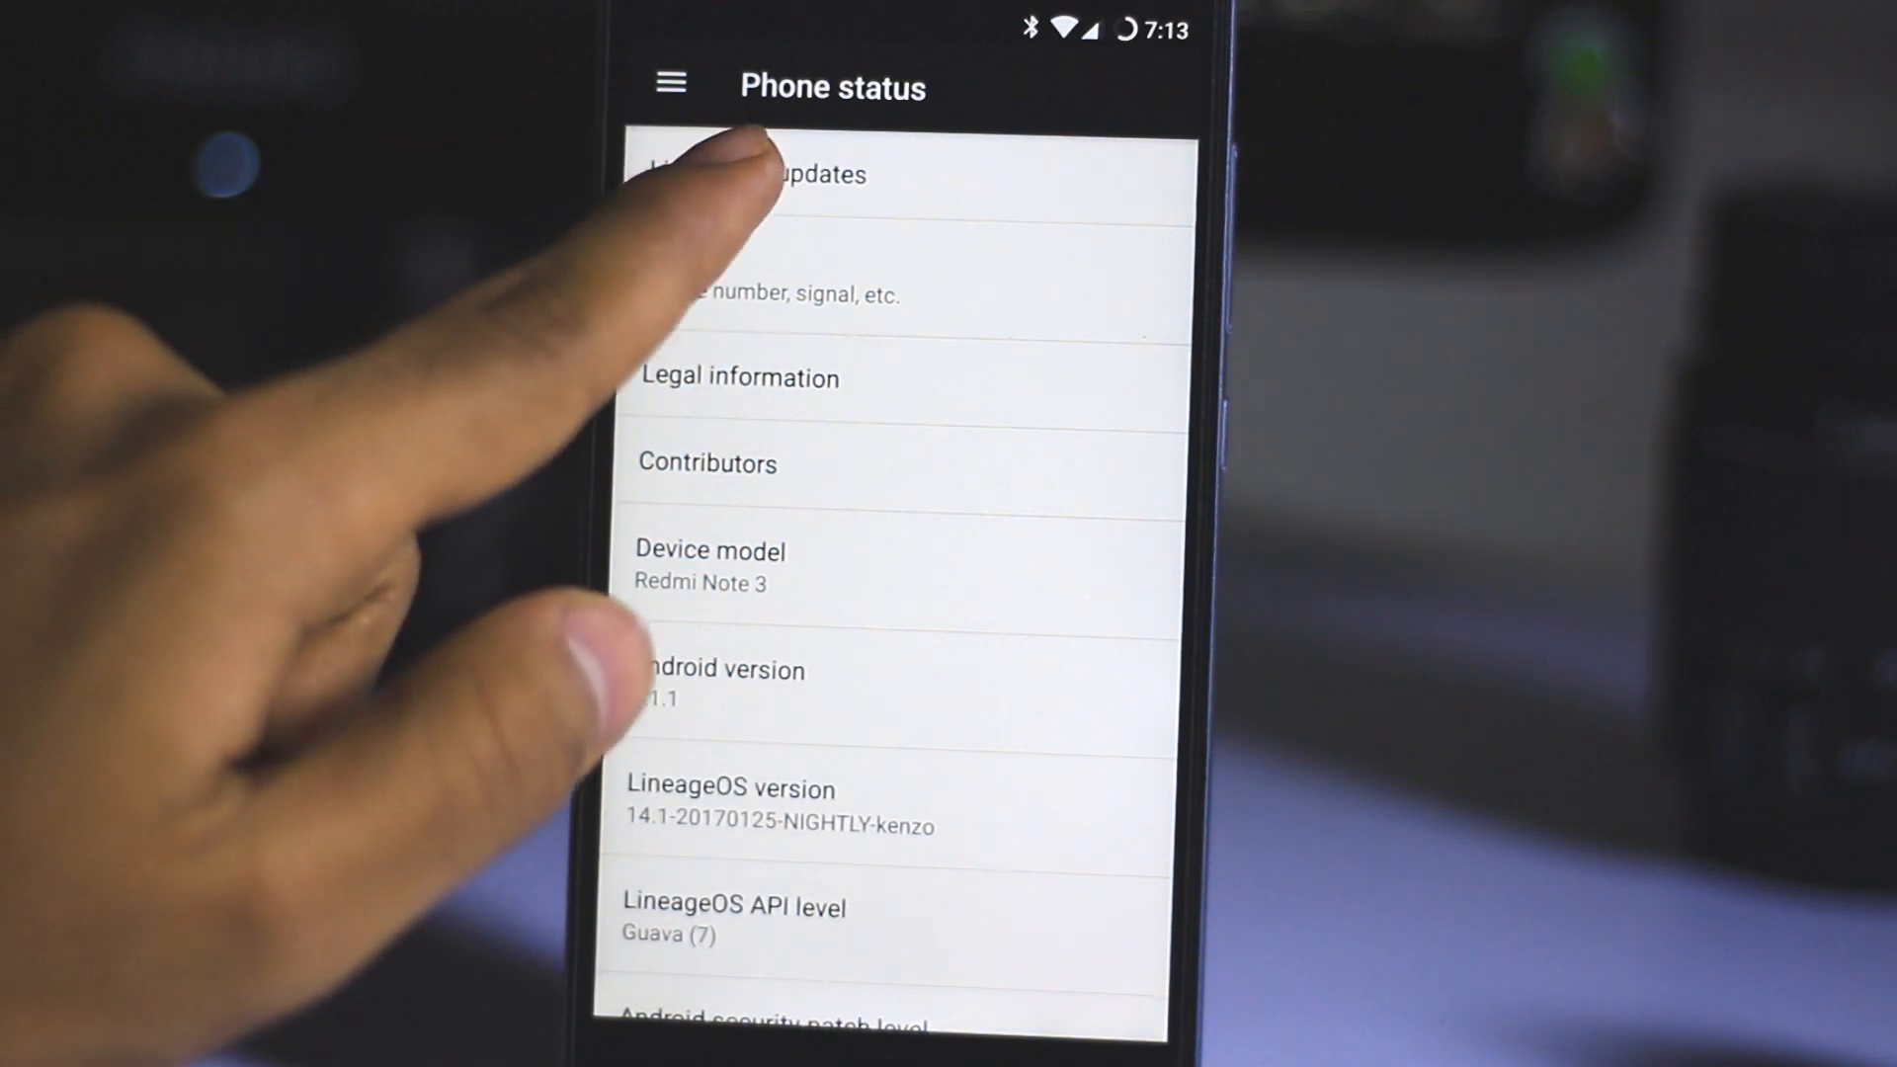
left_click(786, 174)
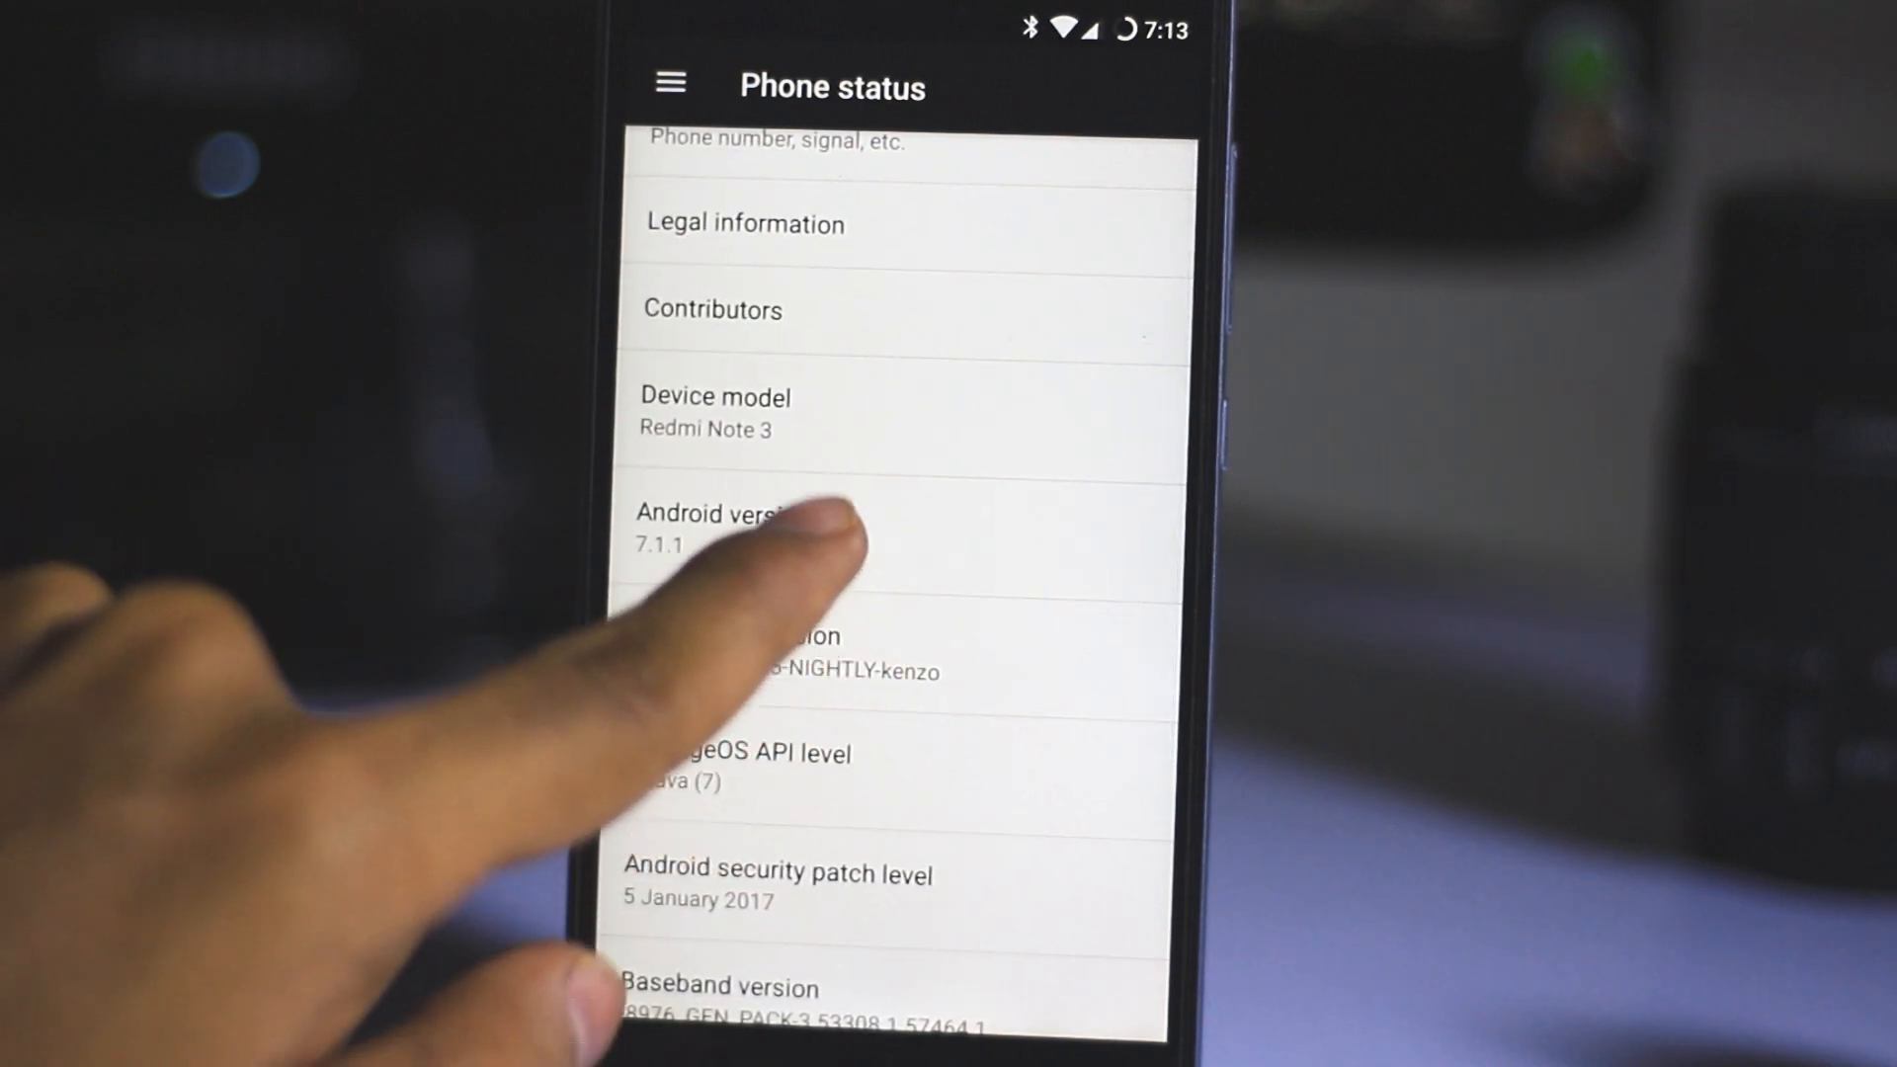
left_click(726, 520)
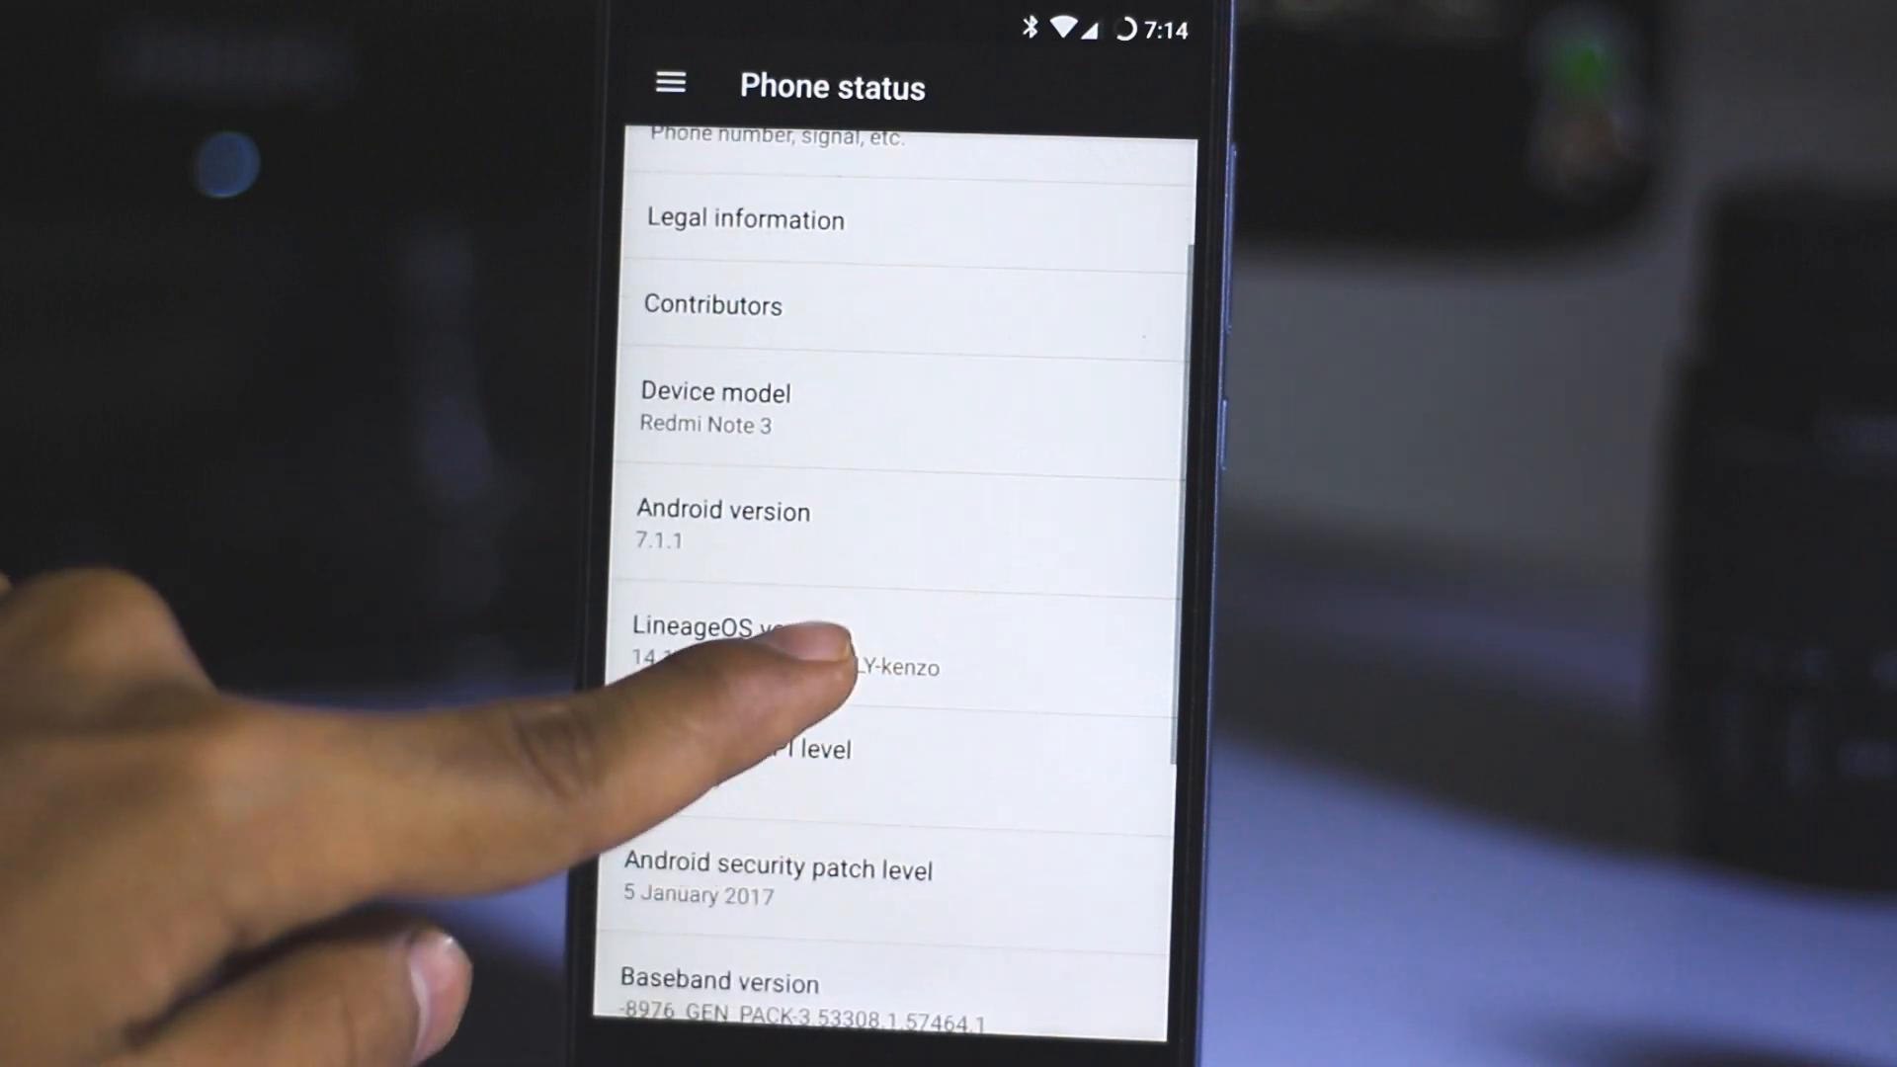
left_click(786, 641)
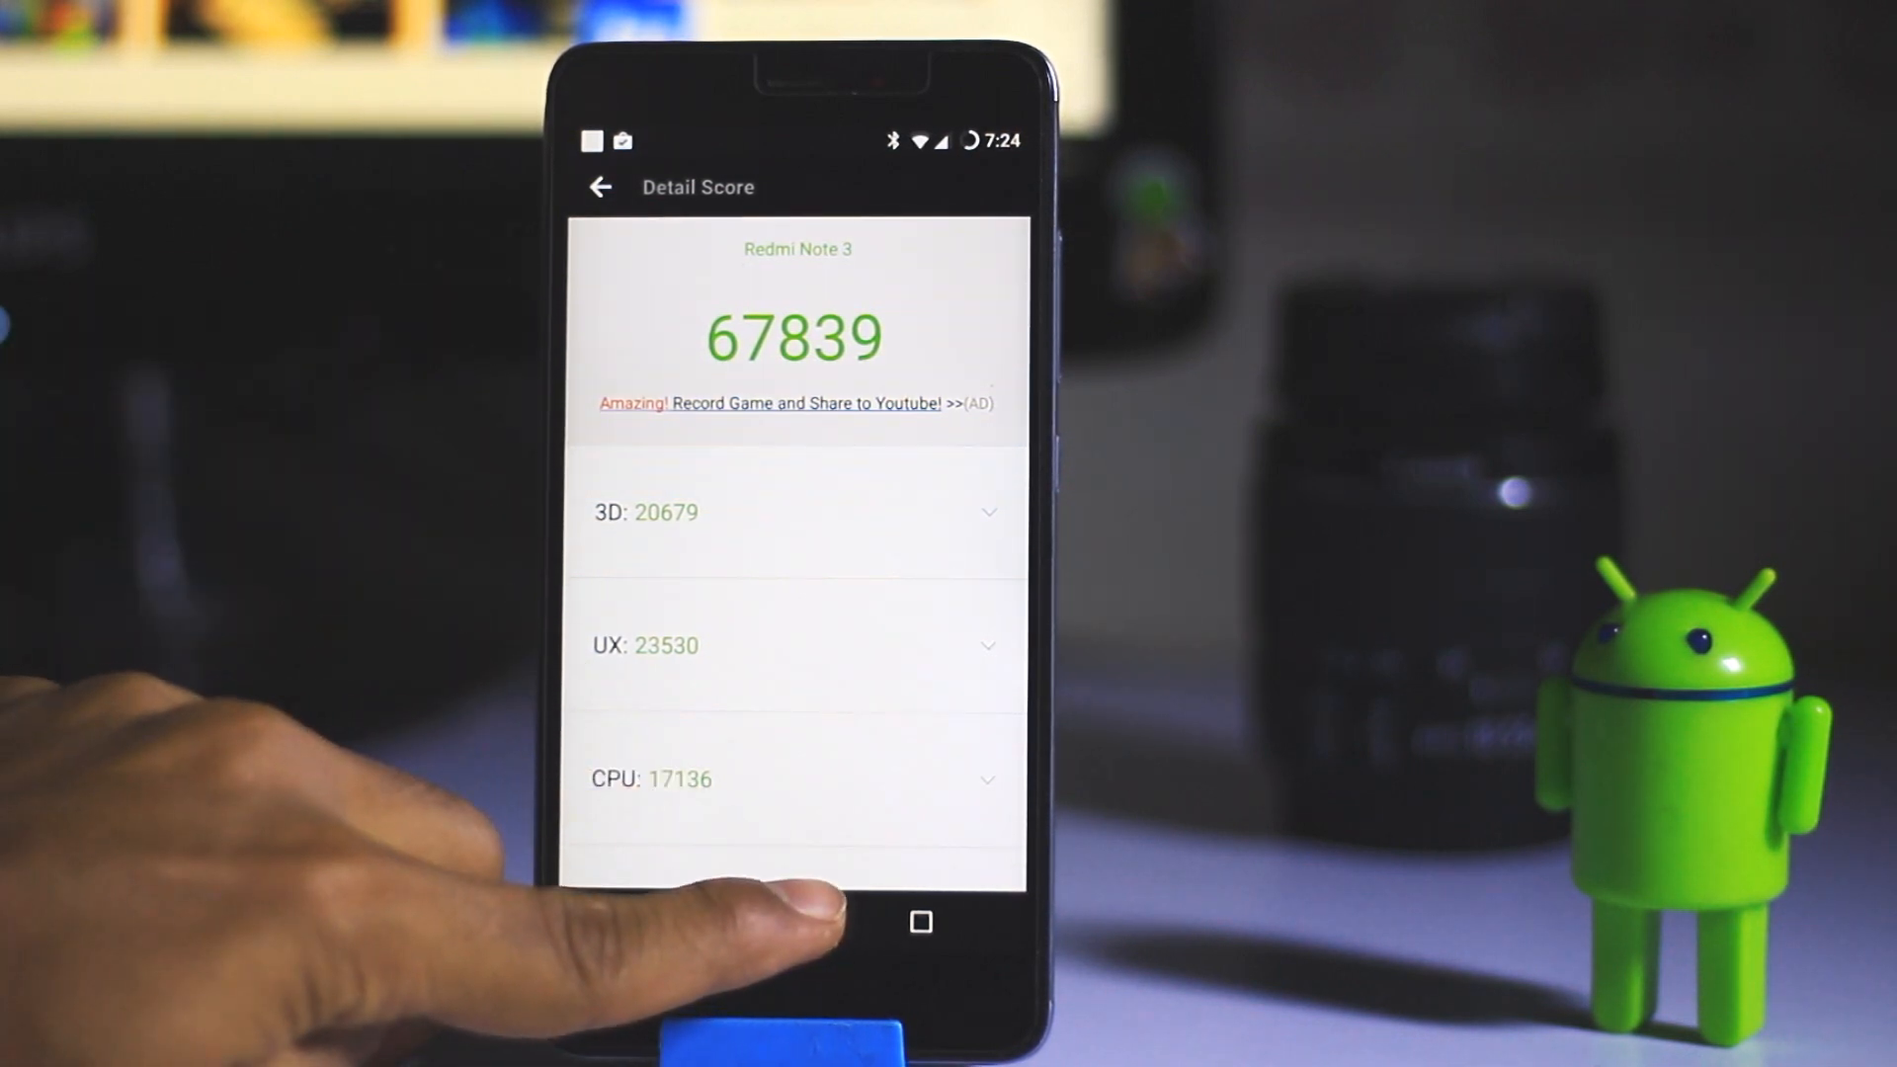
View AnTuTu's 67839 detail score, then edit quick settings tiles and open Settings.
left_click(791, 922)
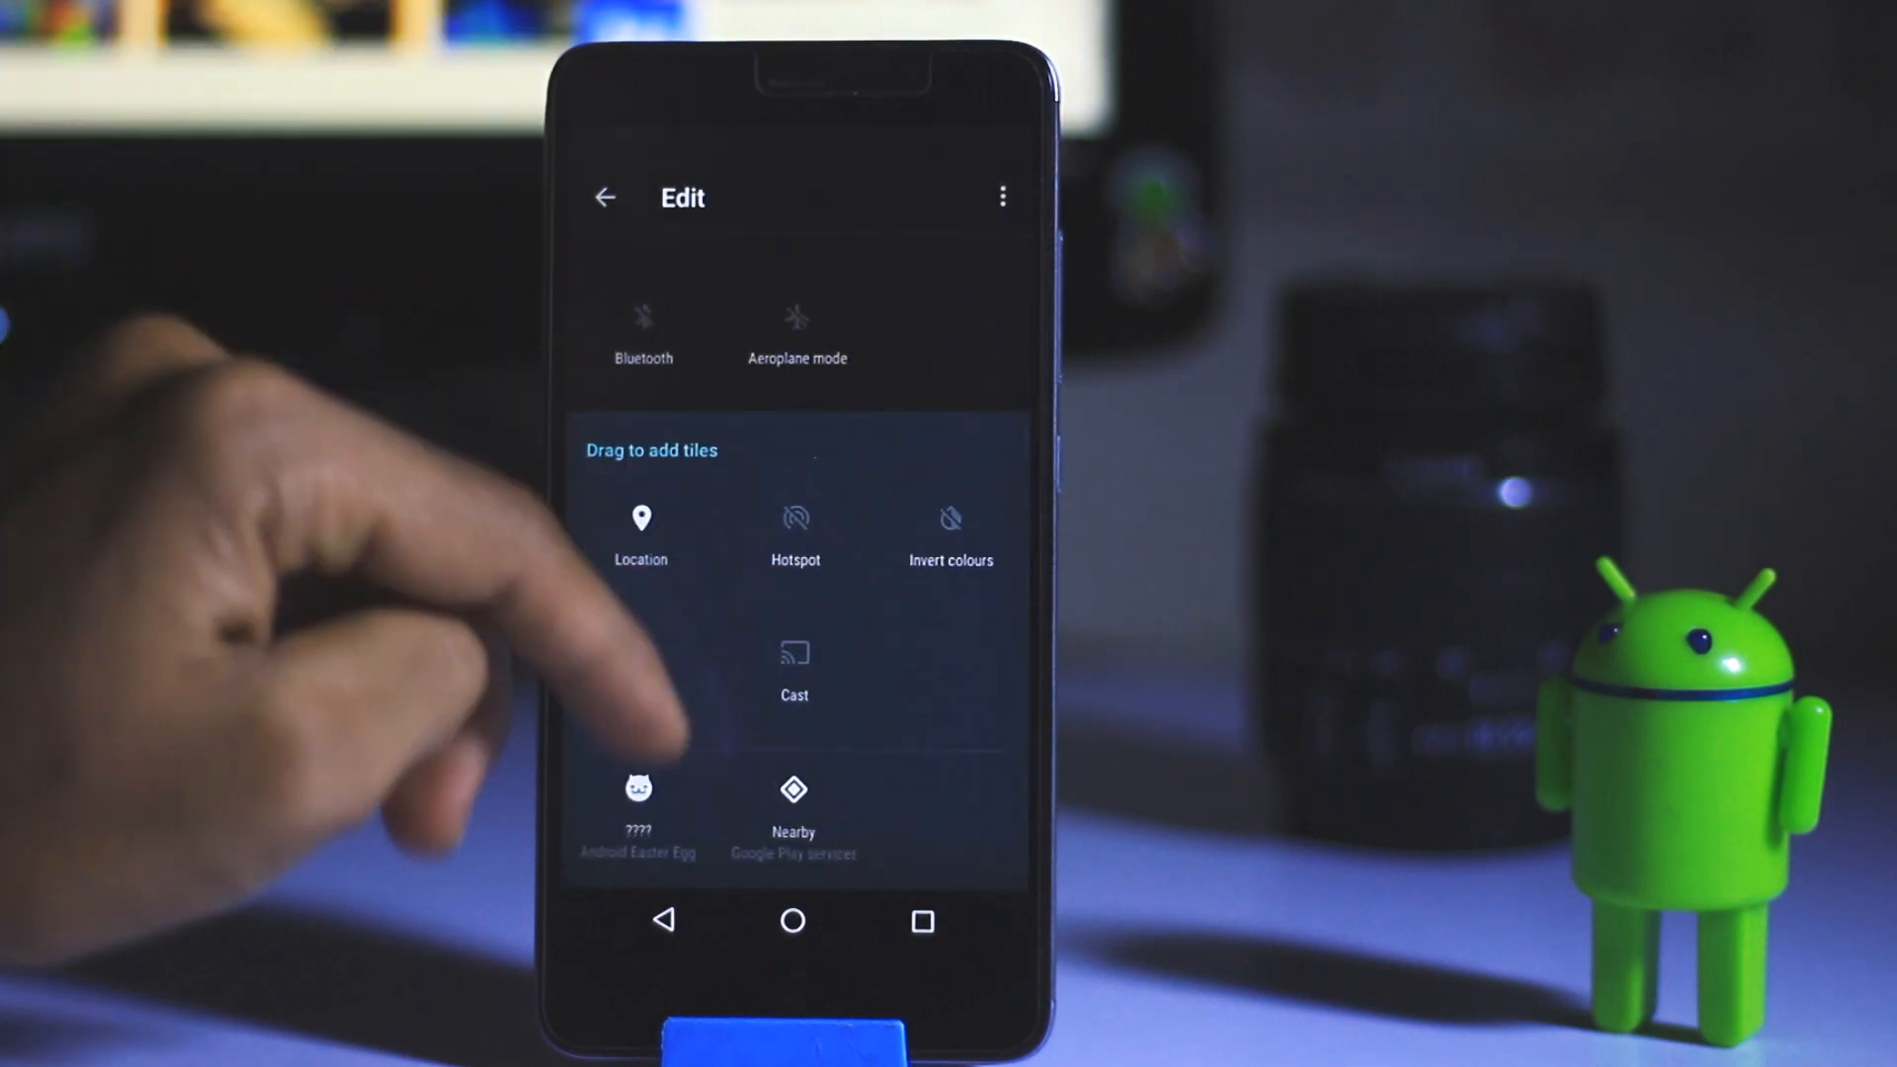
left_click(605, 198)
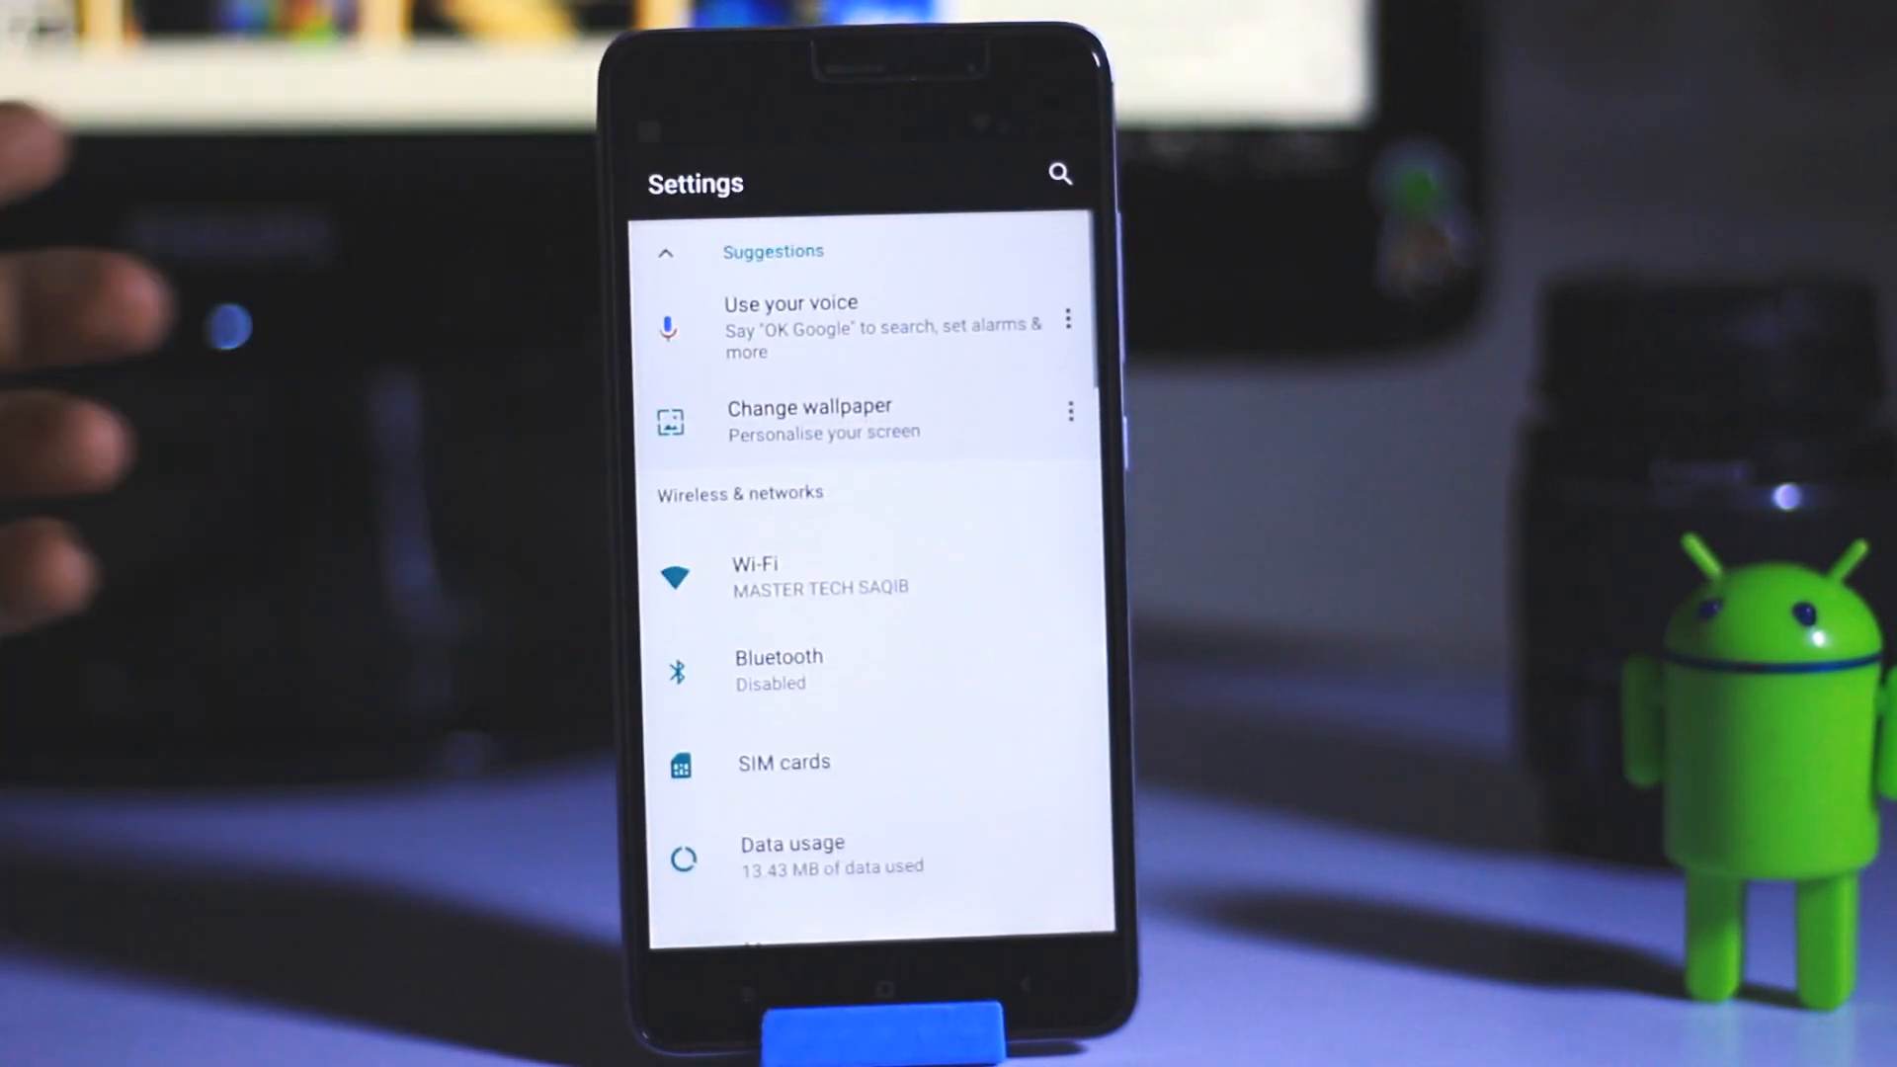
Try Display size at Smaller, then set it back to Default.
scroll("up", 3)
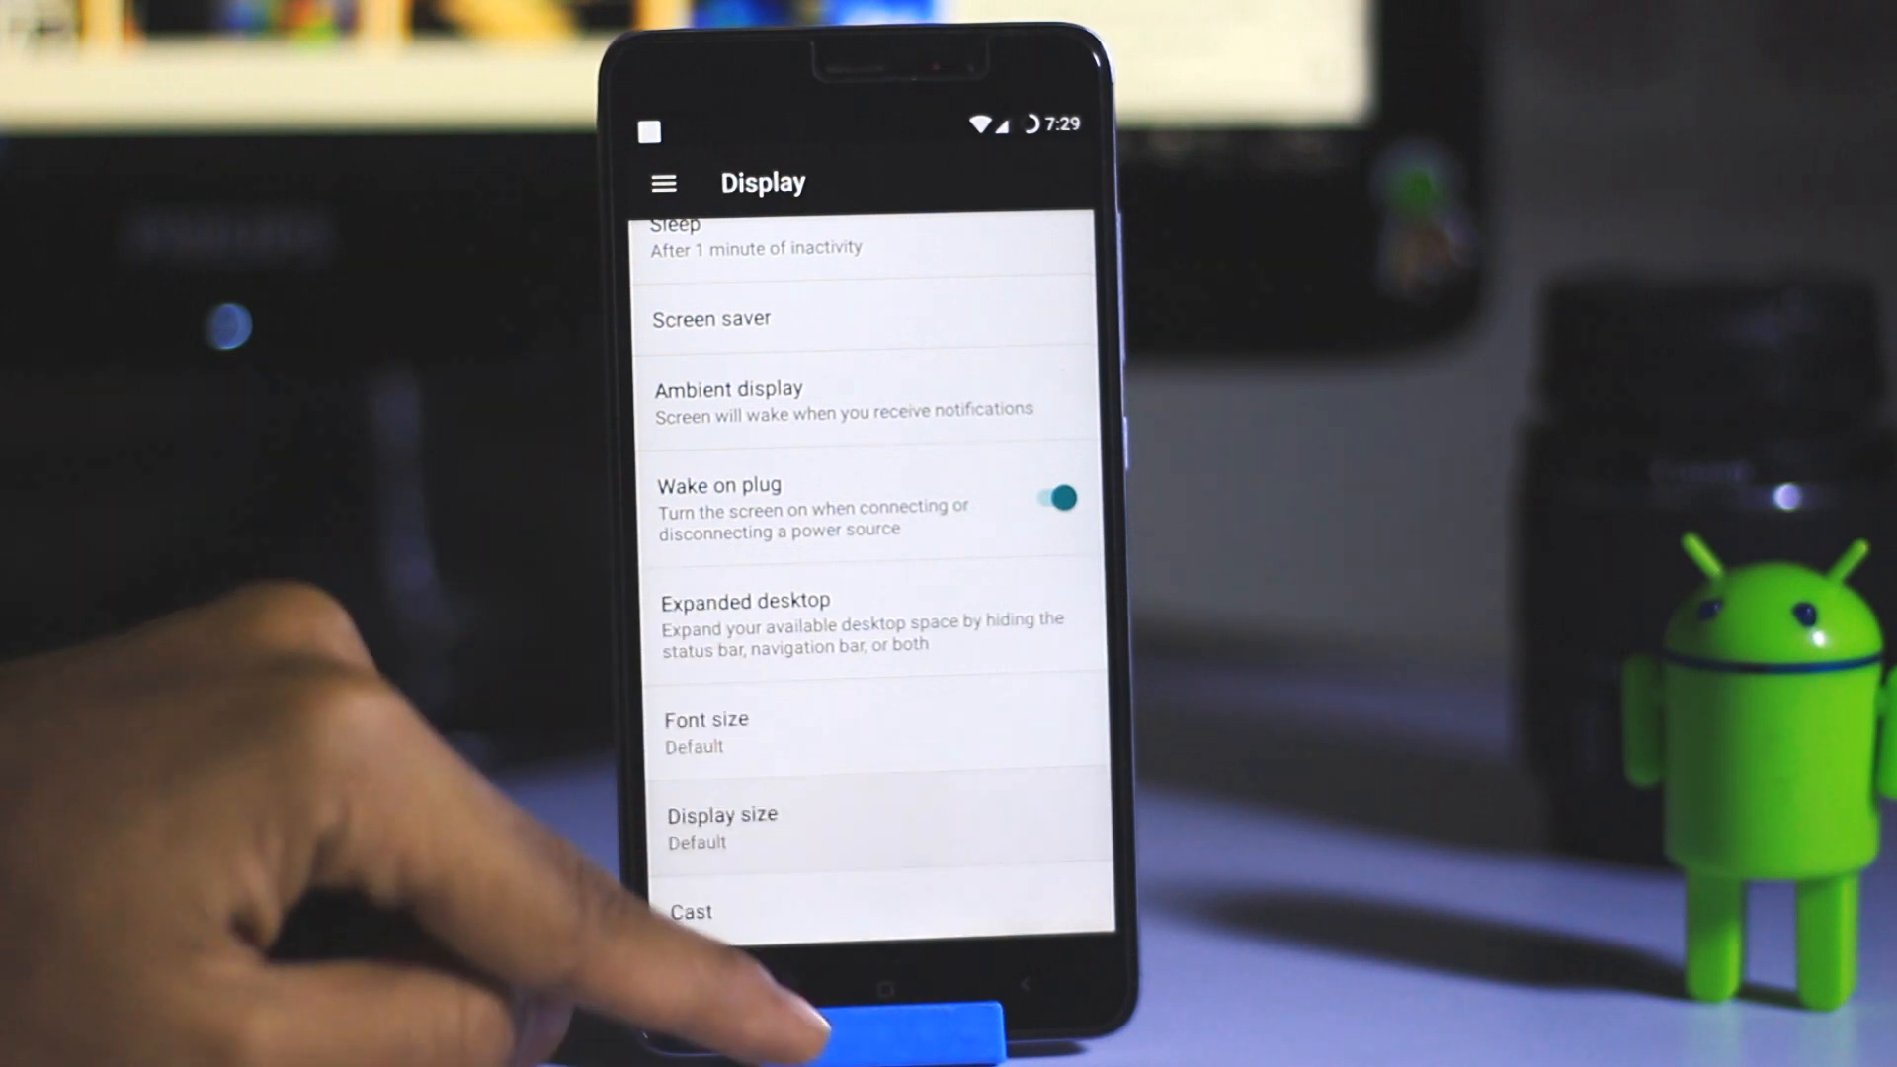
left_click(721, 829)
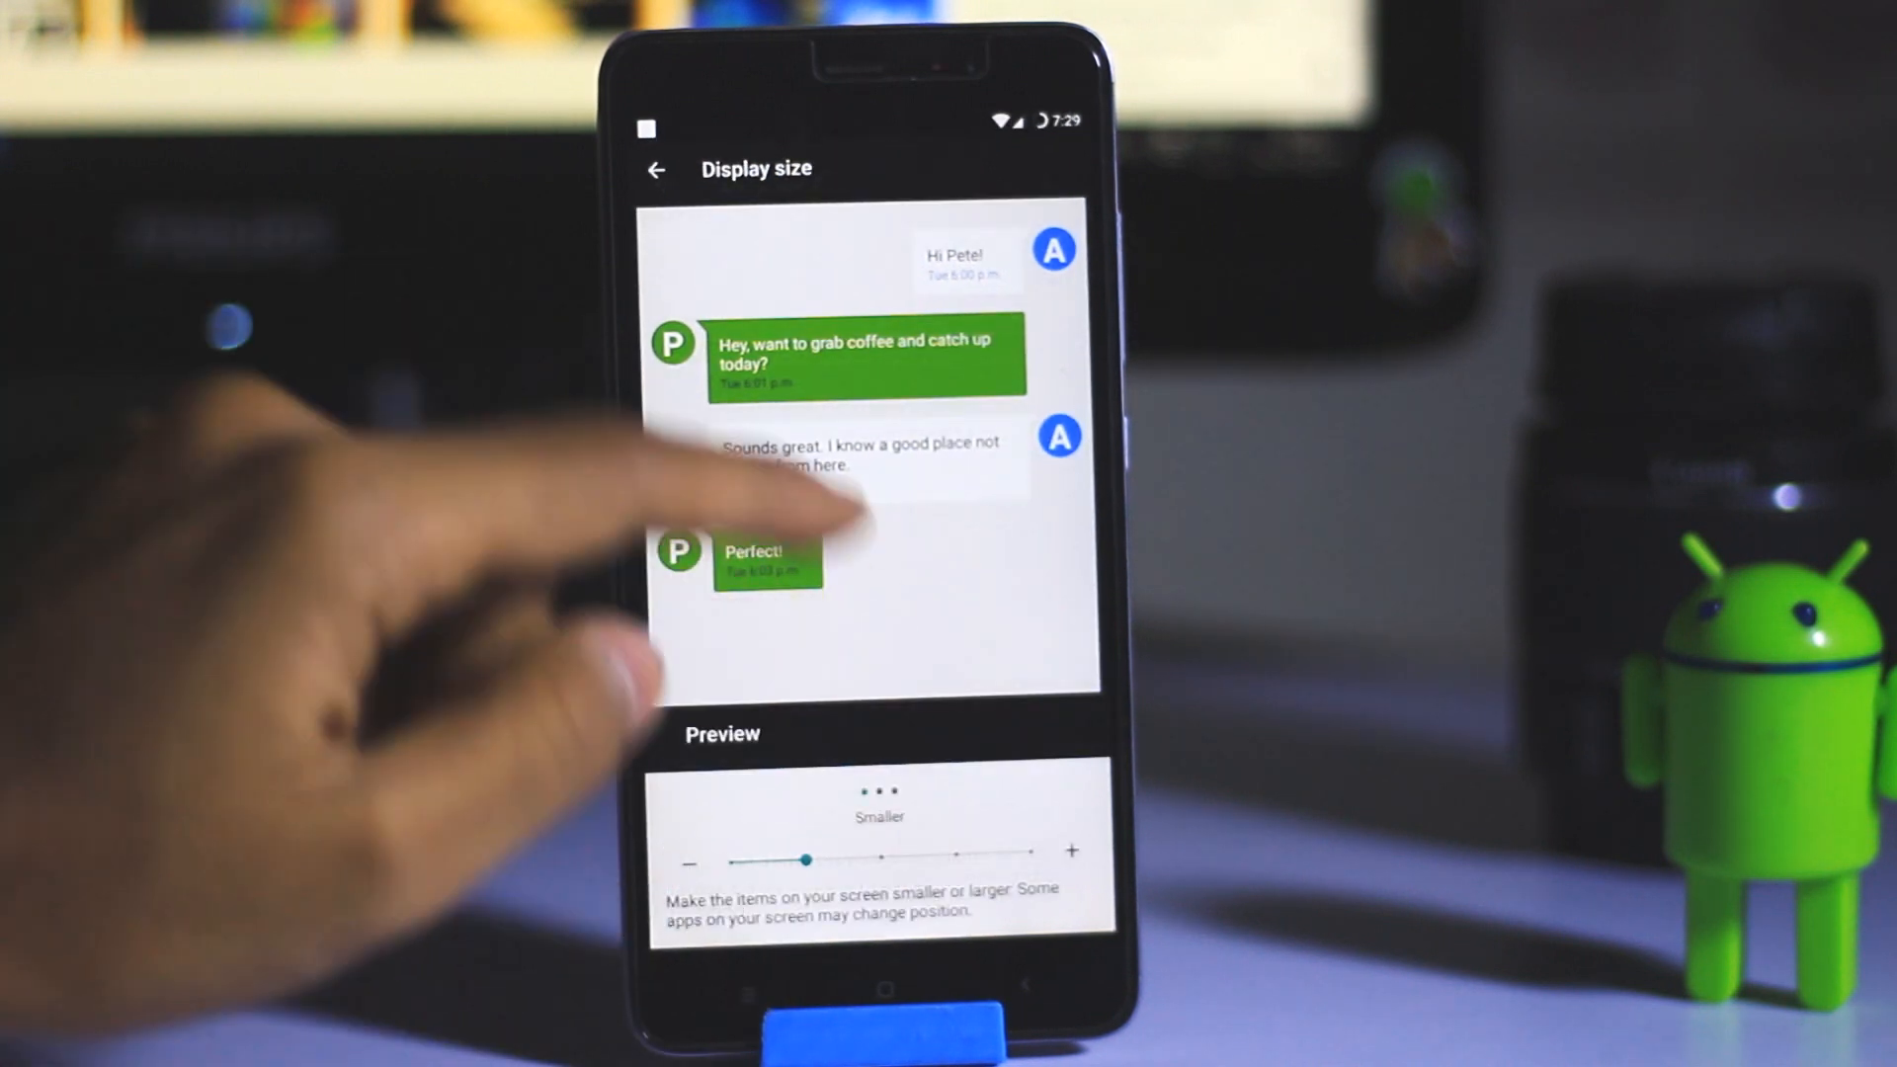
left_click(656, 169)
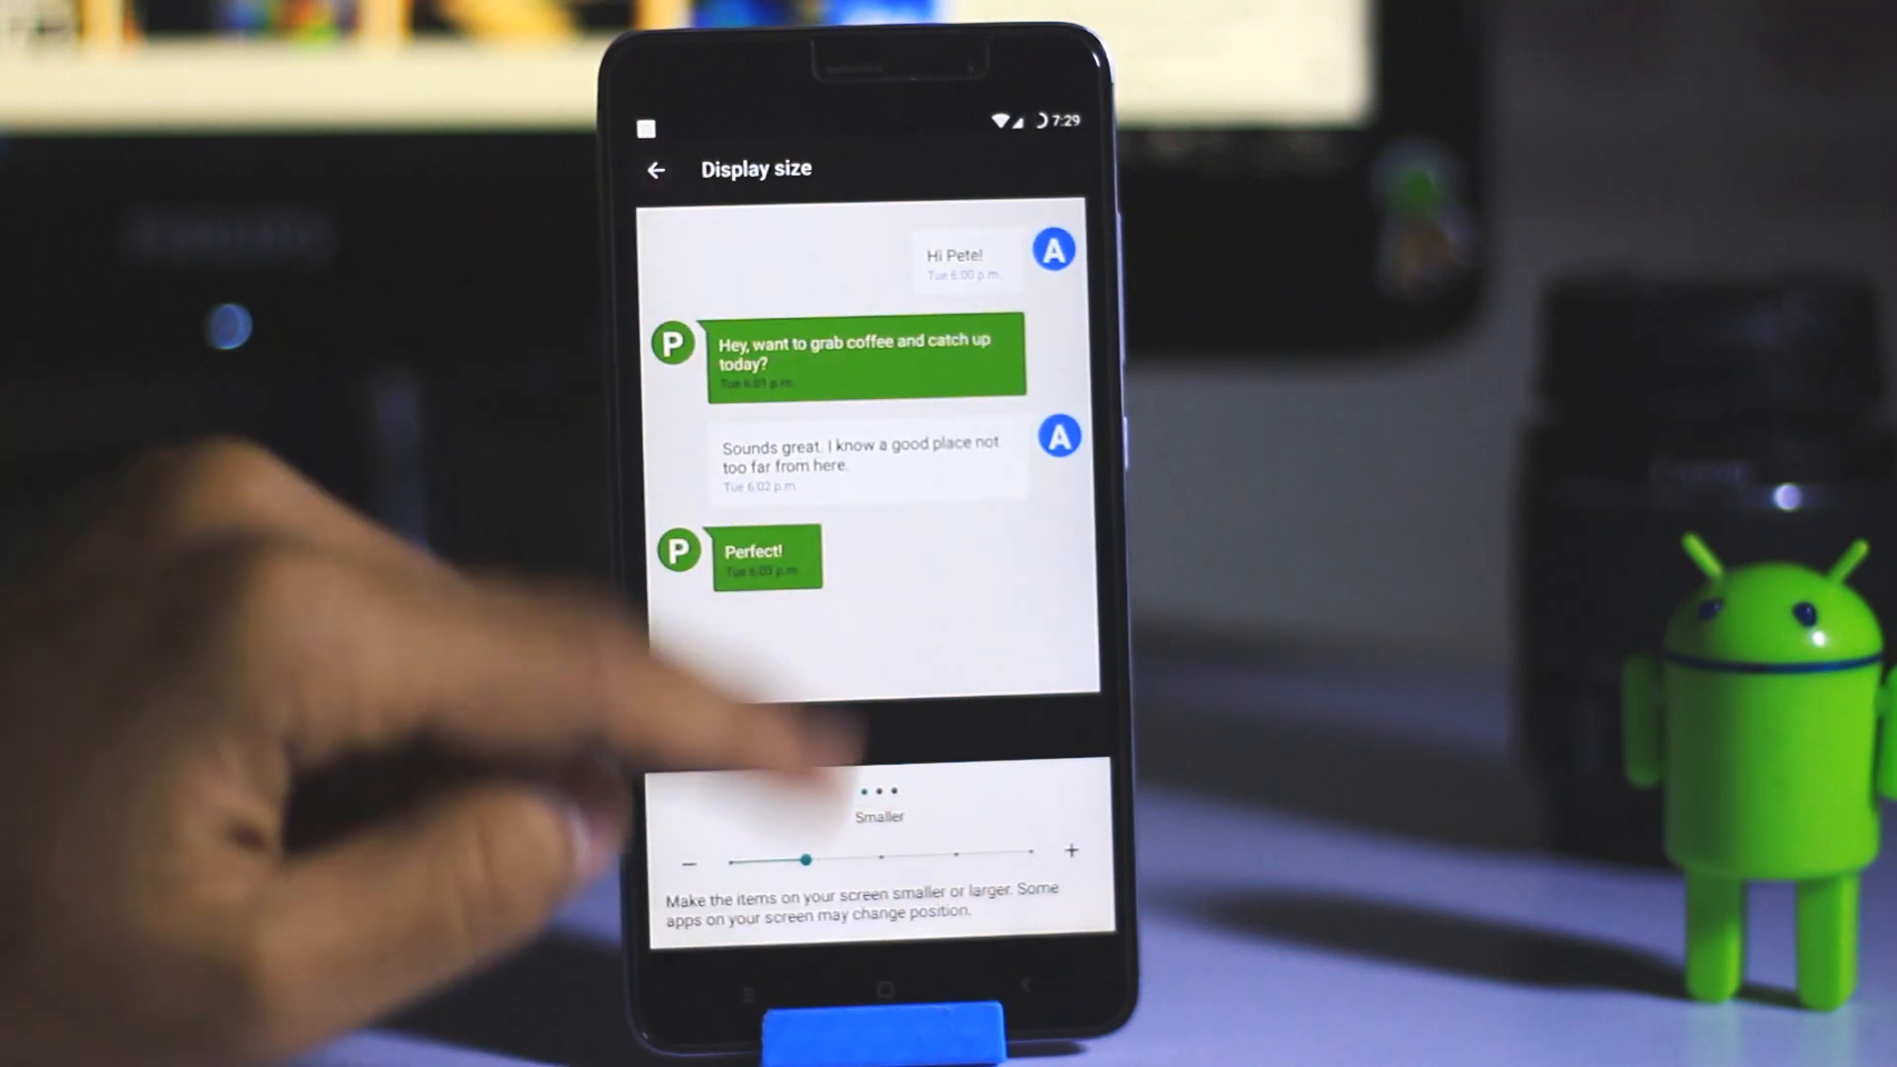
left_click(657, 169)
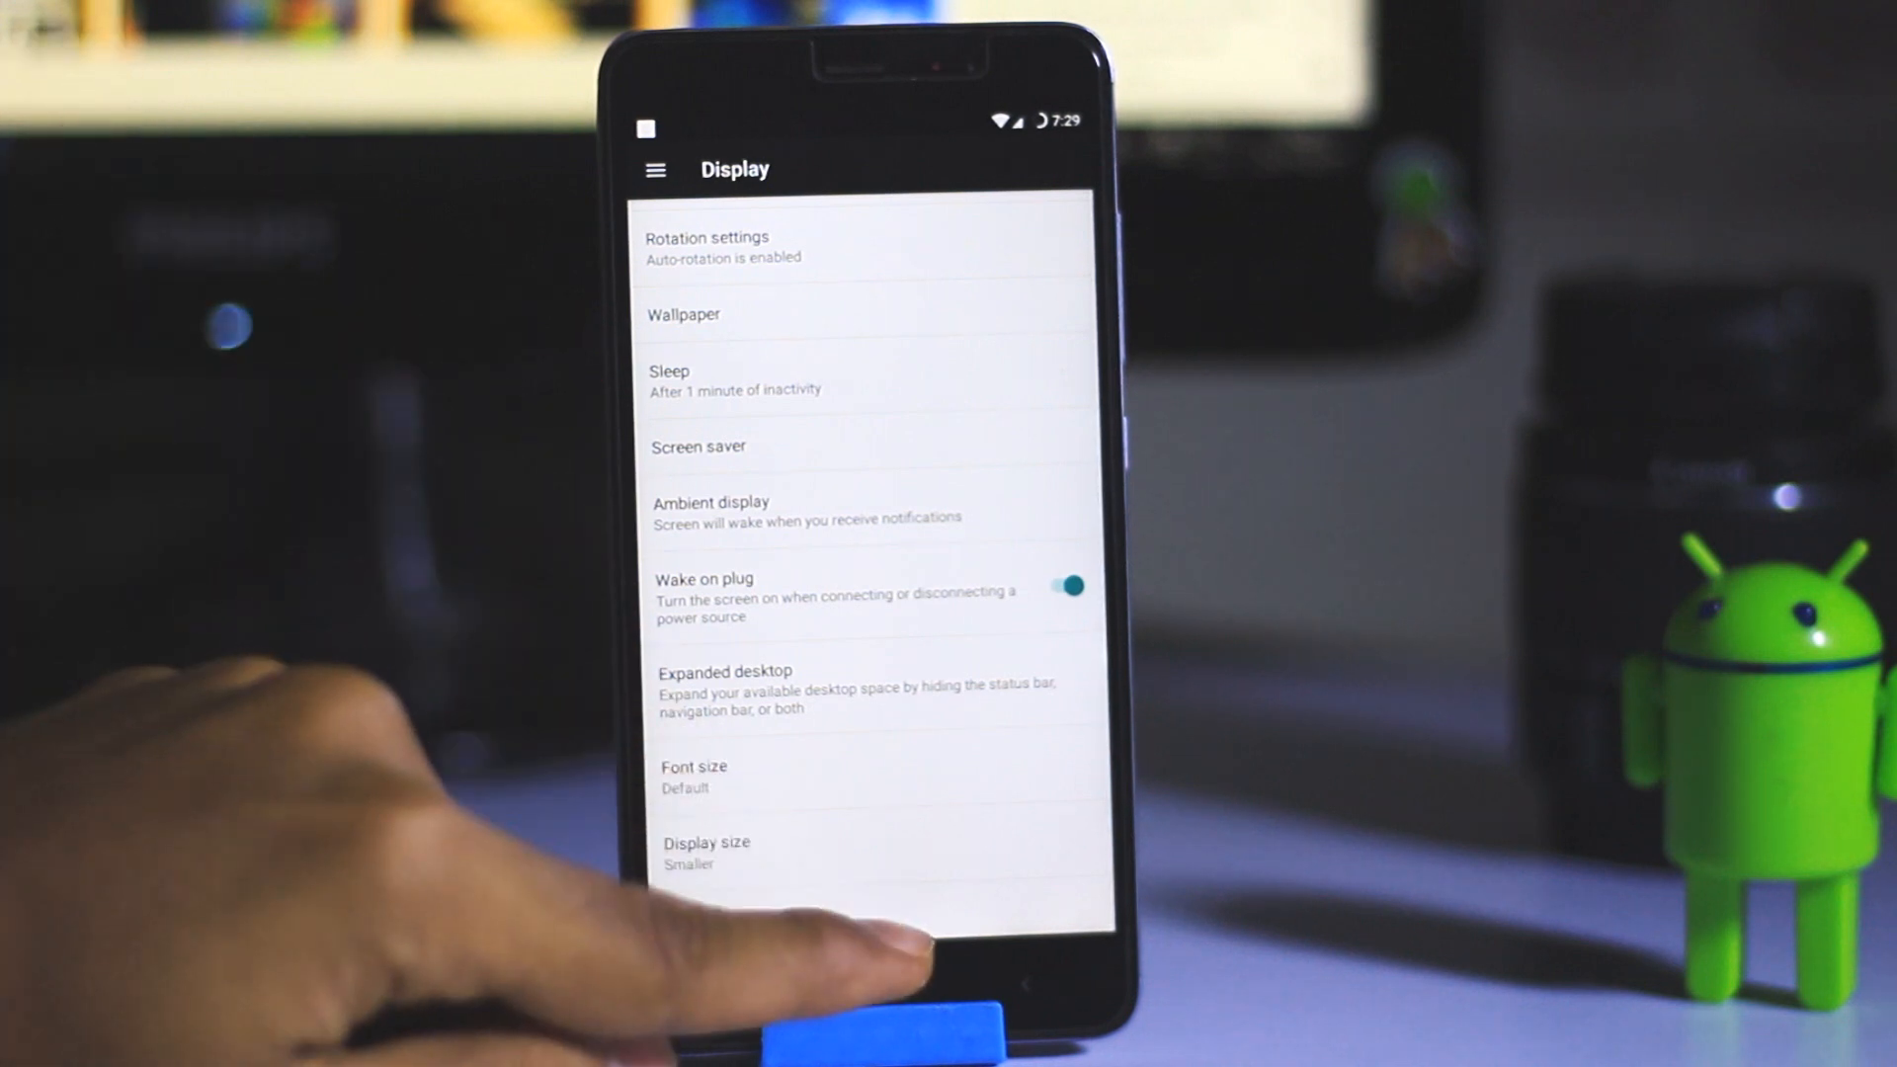
left_click(707, 851)
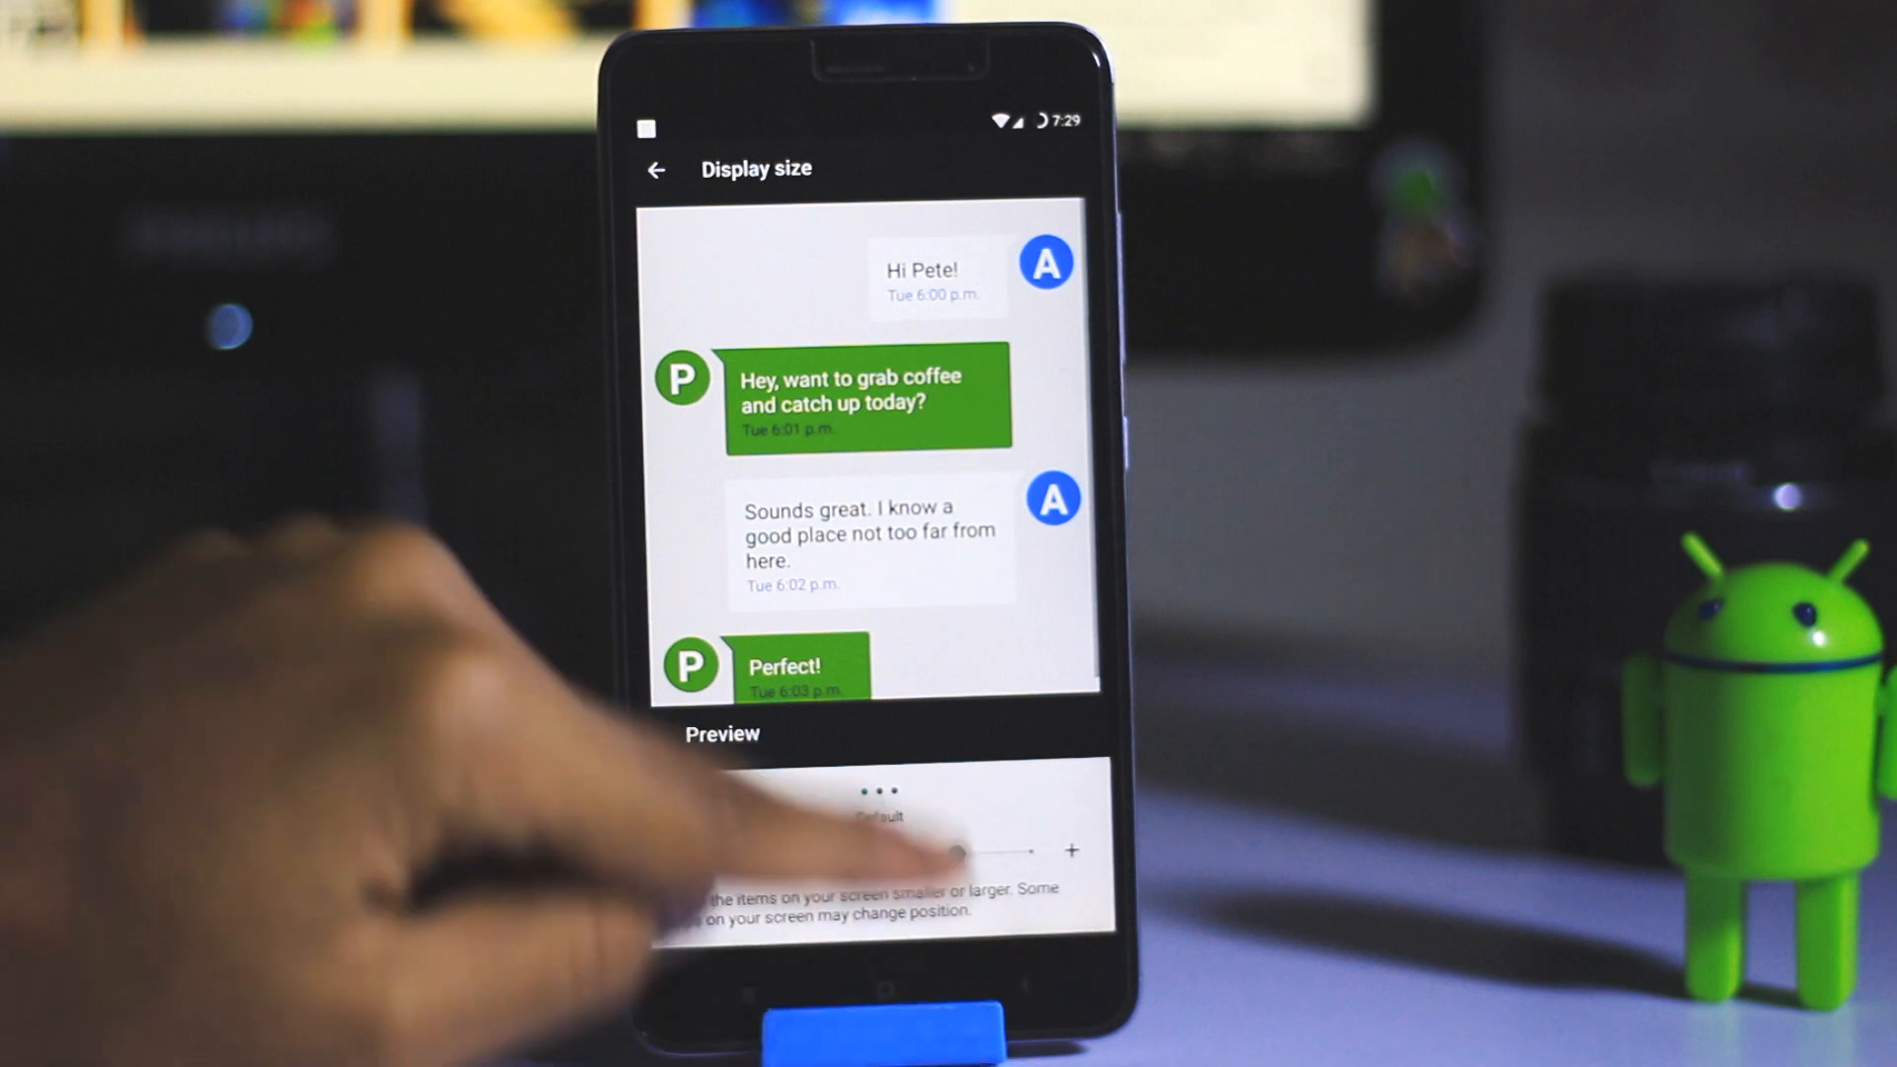
left_click(656, 169)
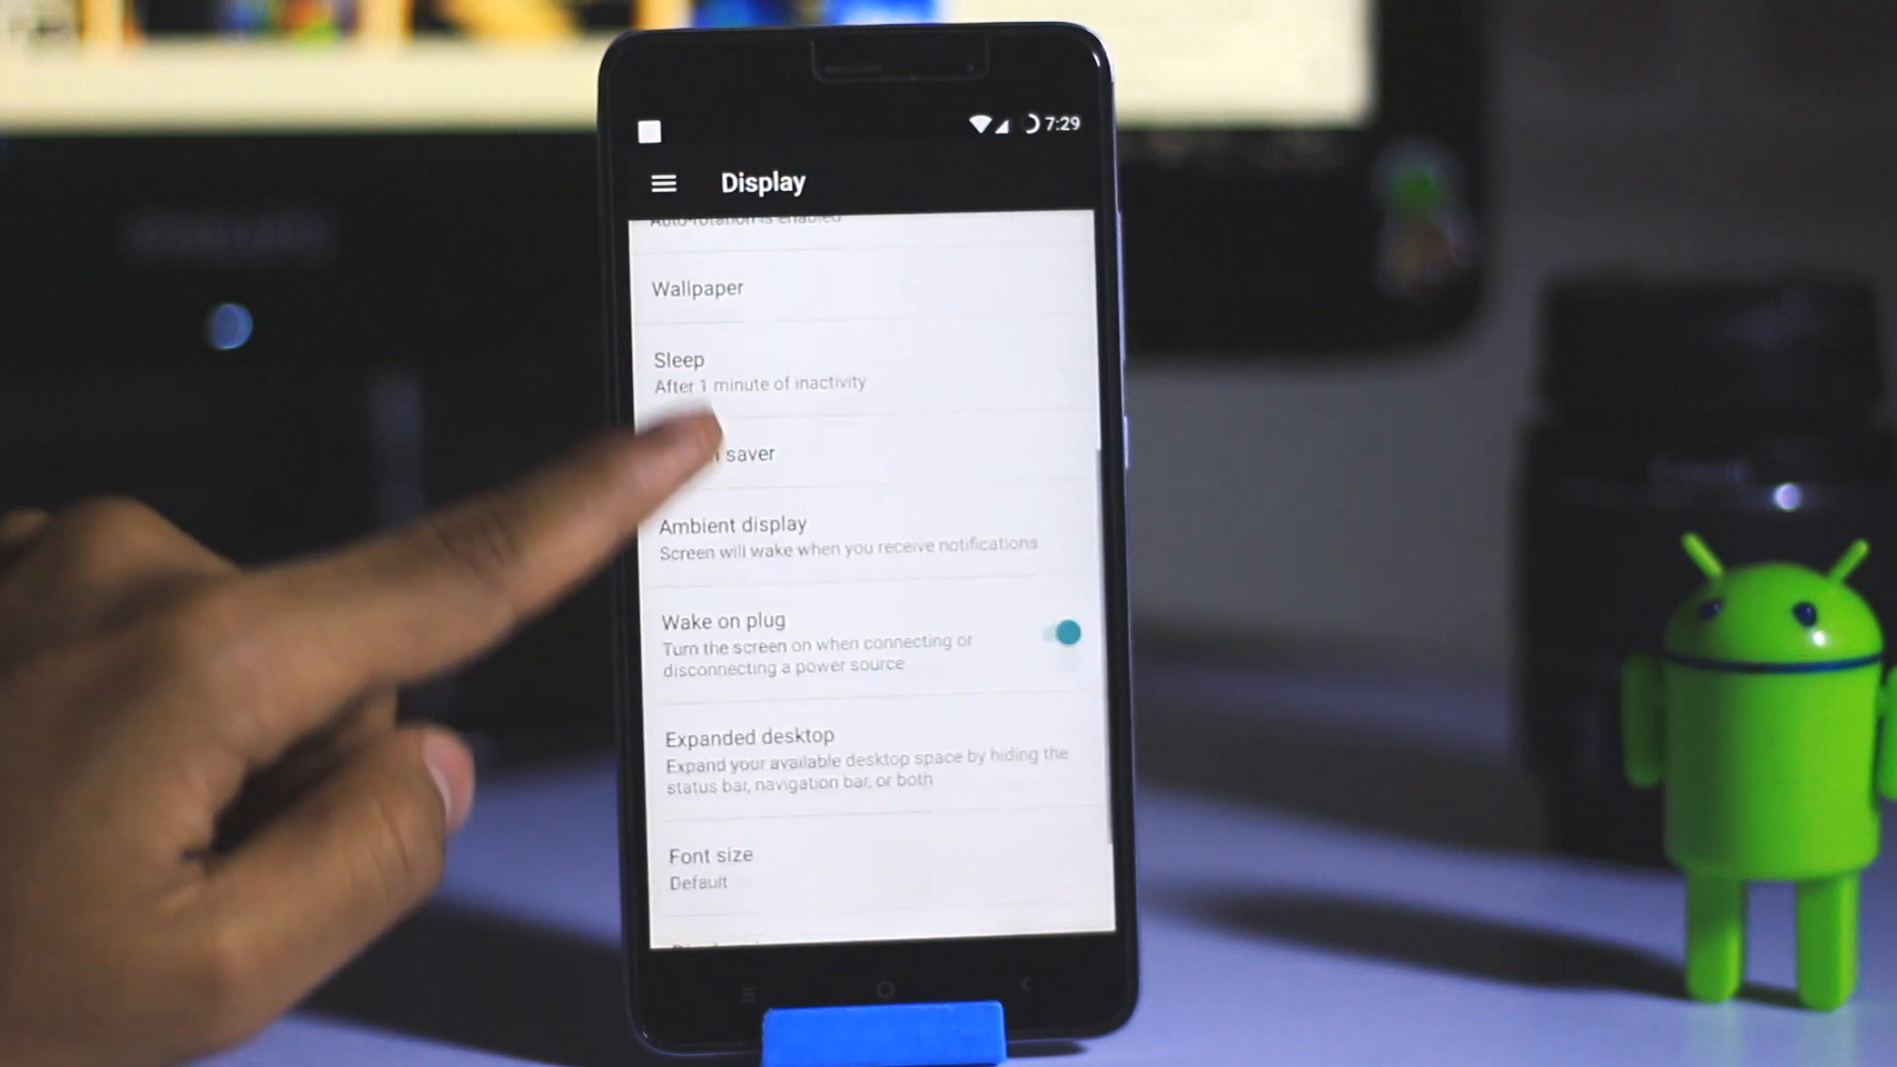
Check the Font size preview at Default, then back out to Display settings.
left_click(710, 867)
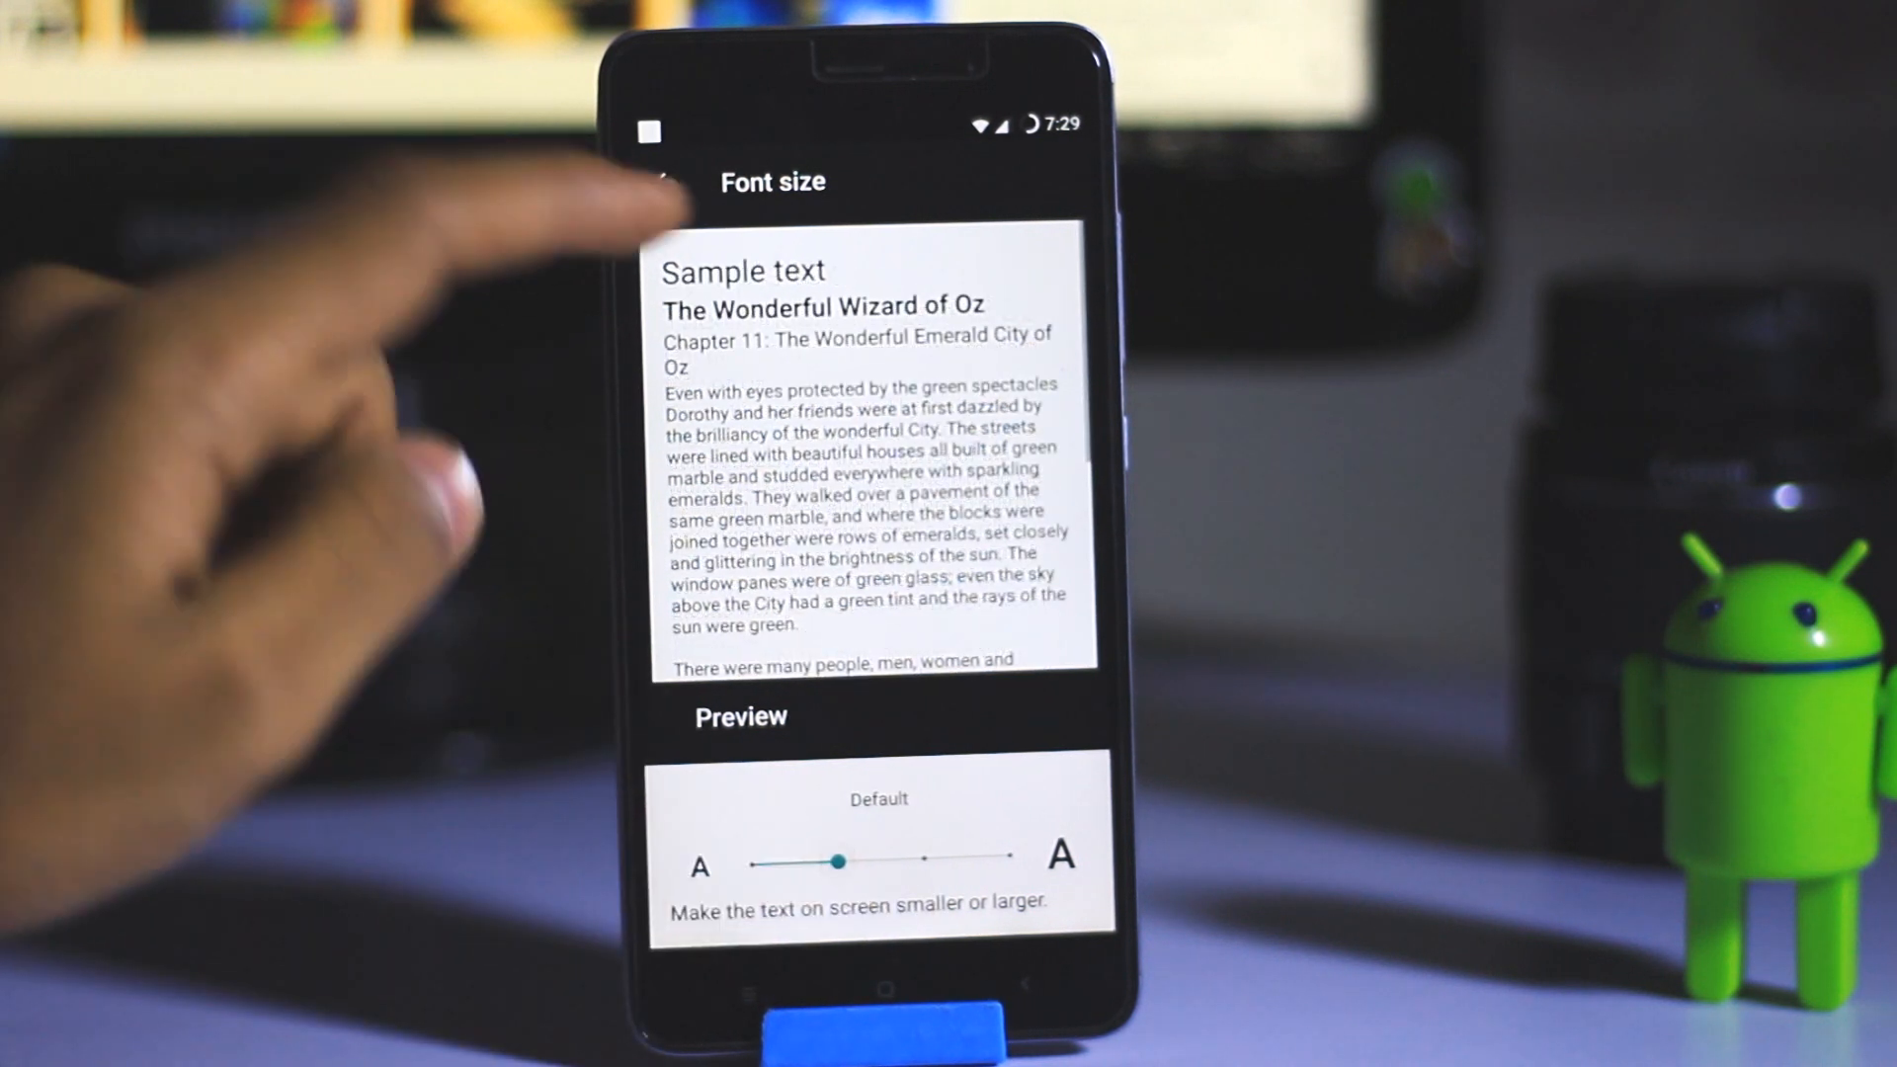
left_click(663, 182)
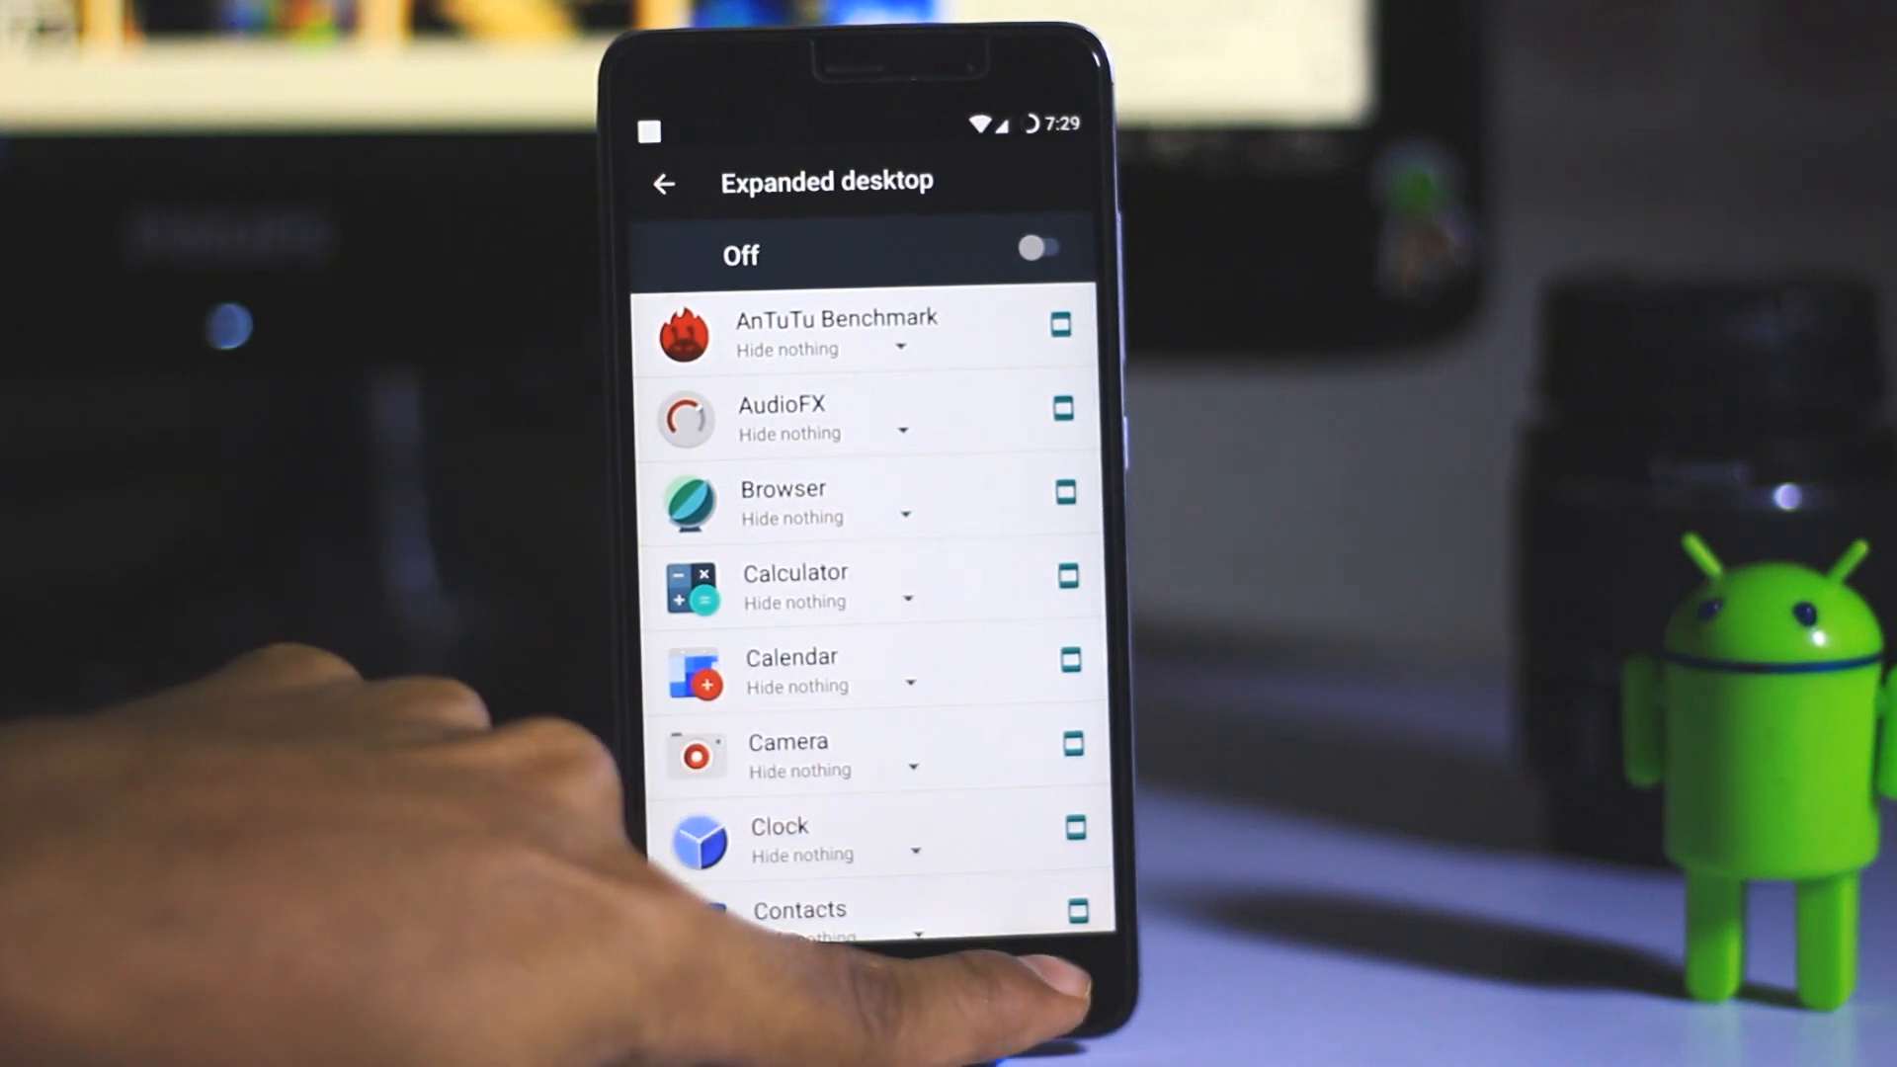
Close the Expanded desktop app list and navigate from Display back to main Settings.
left_click(663, 183)
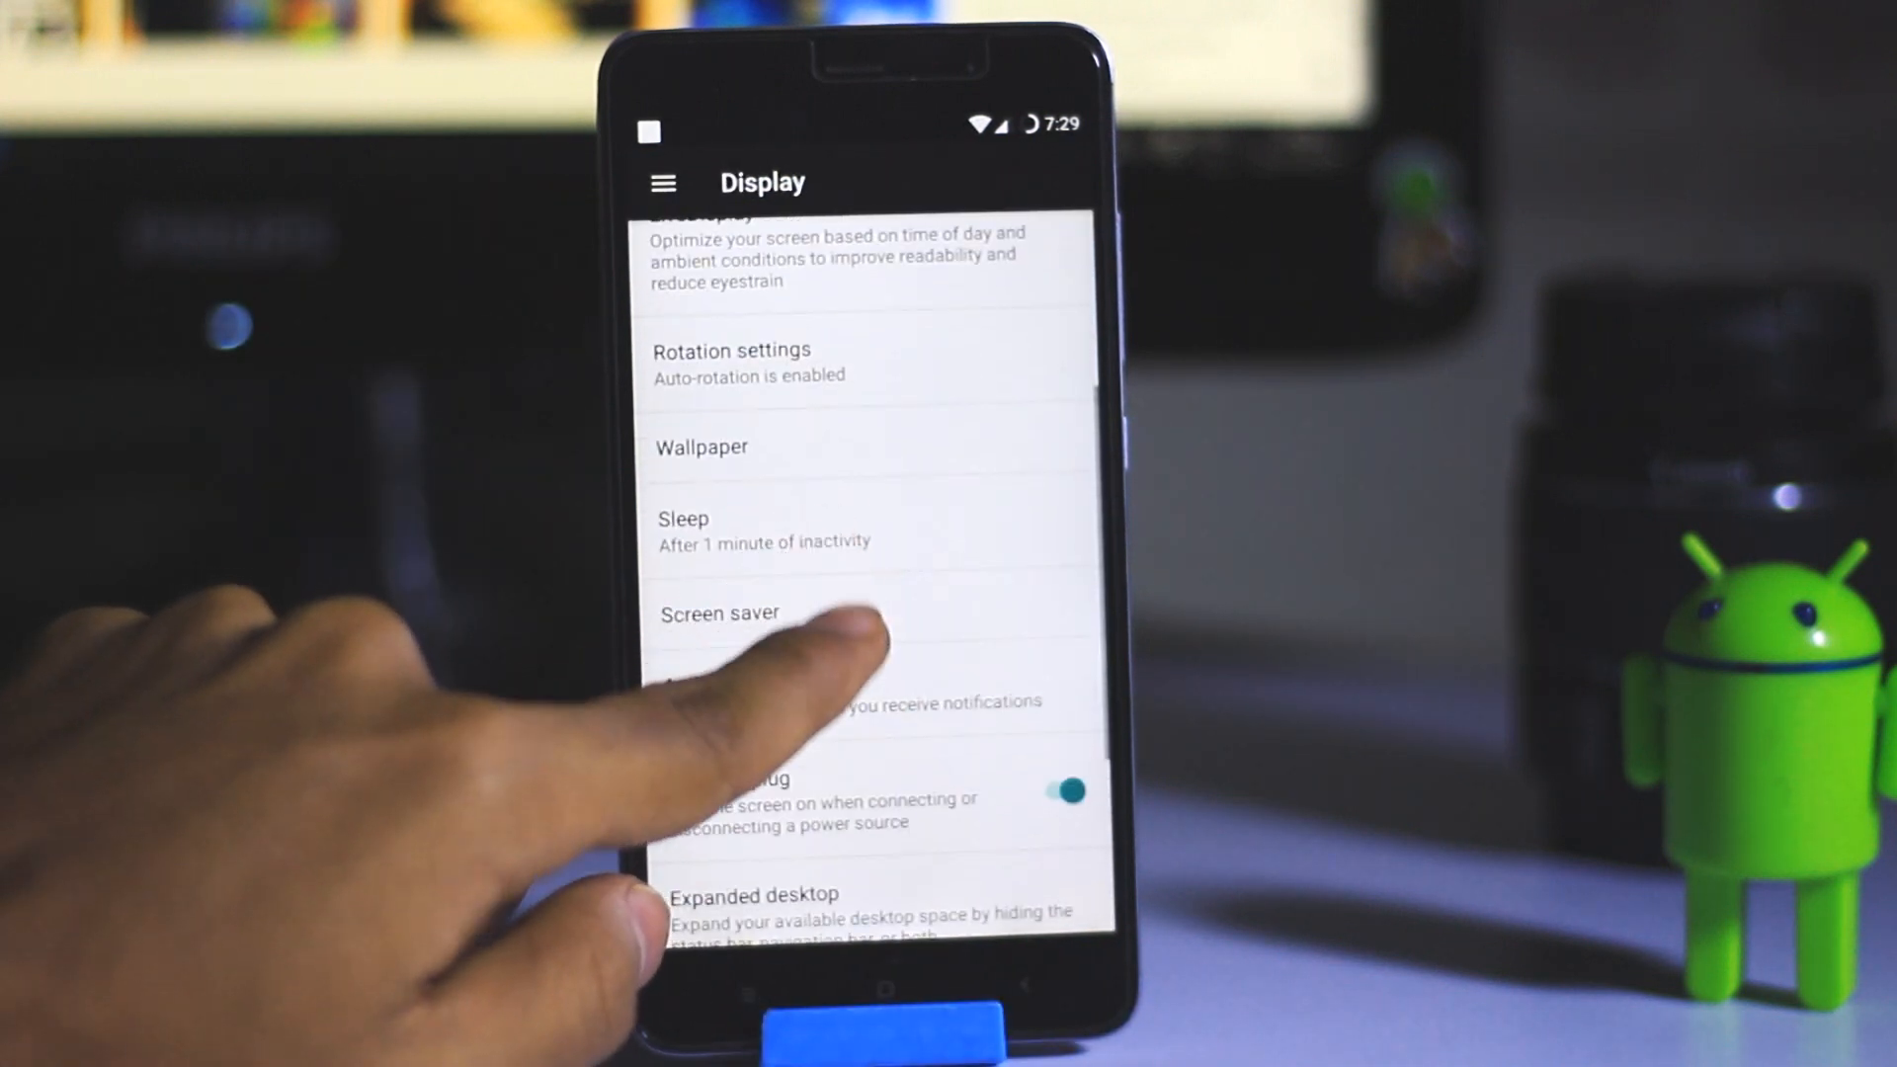
scroll("up", 3)
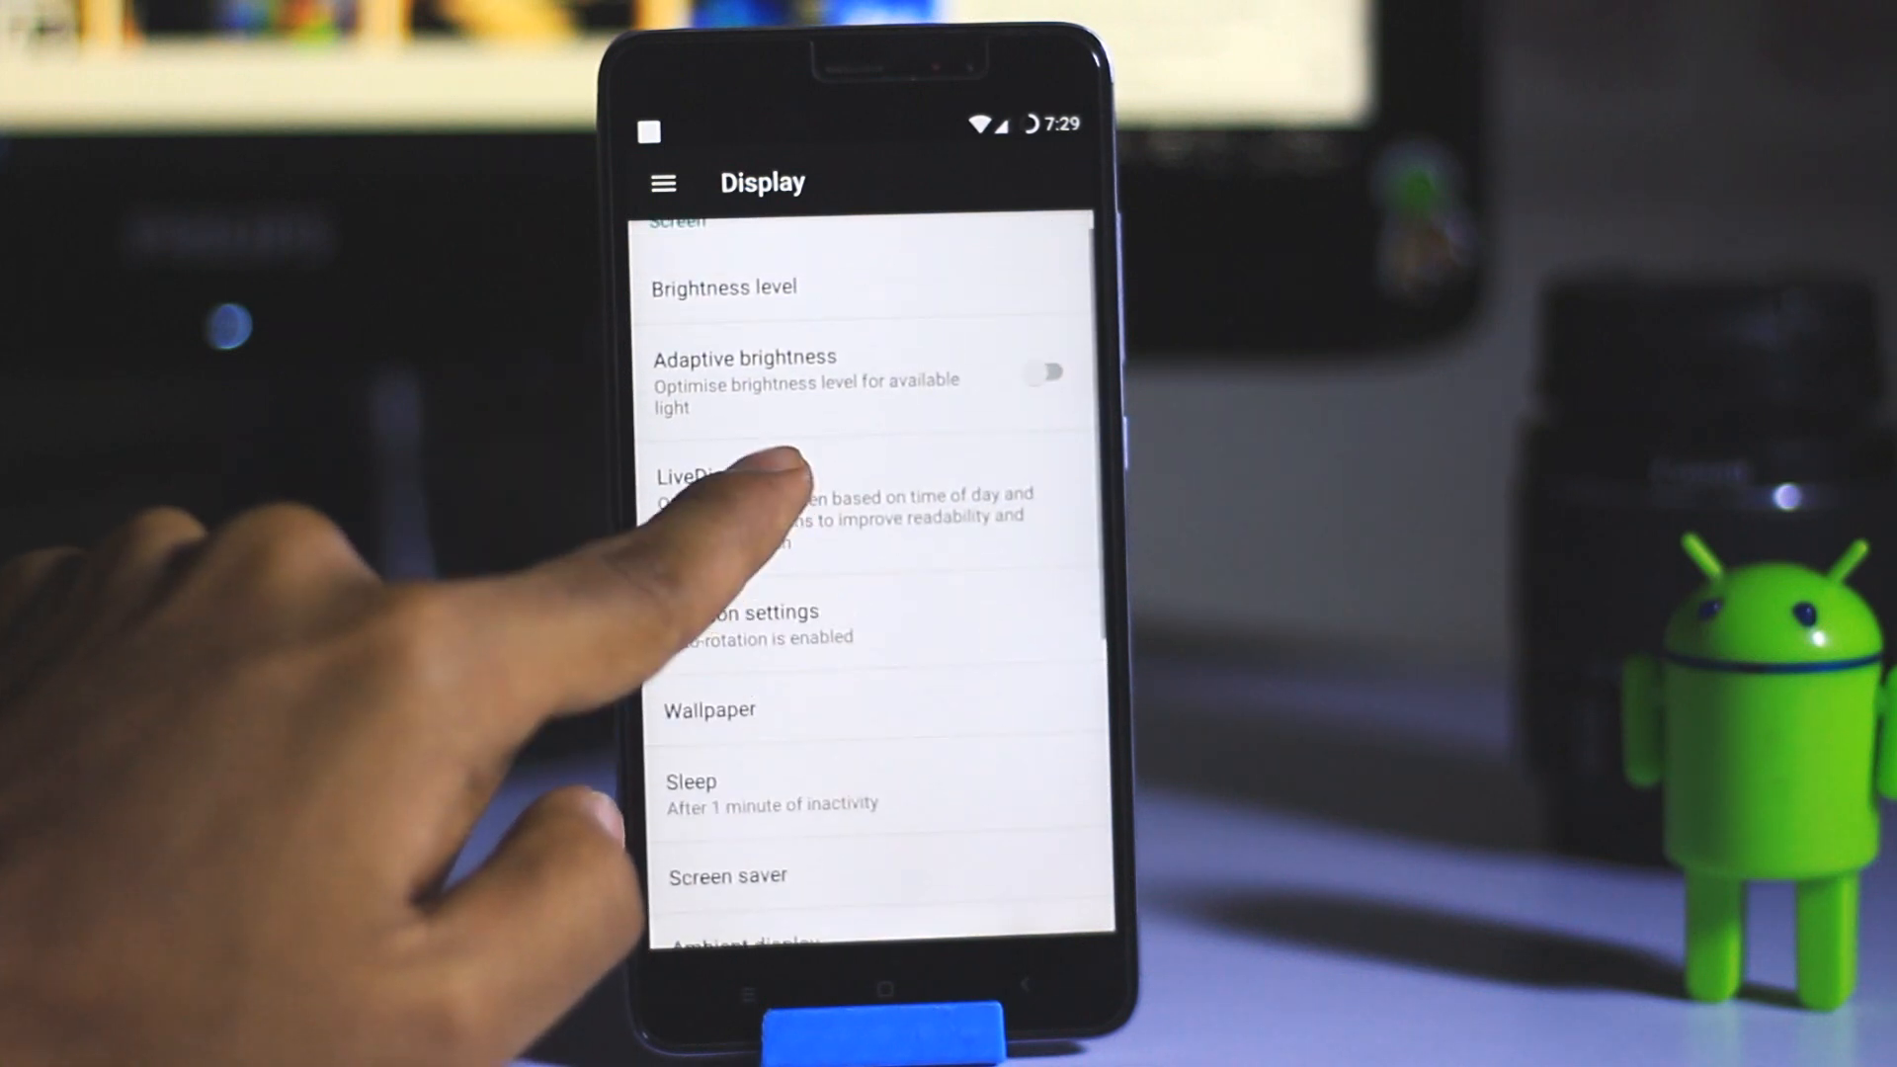
left_click(749, 484)
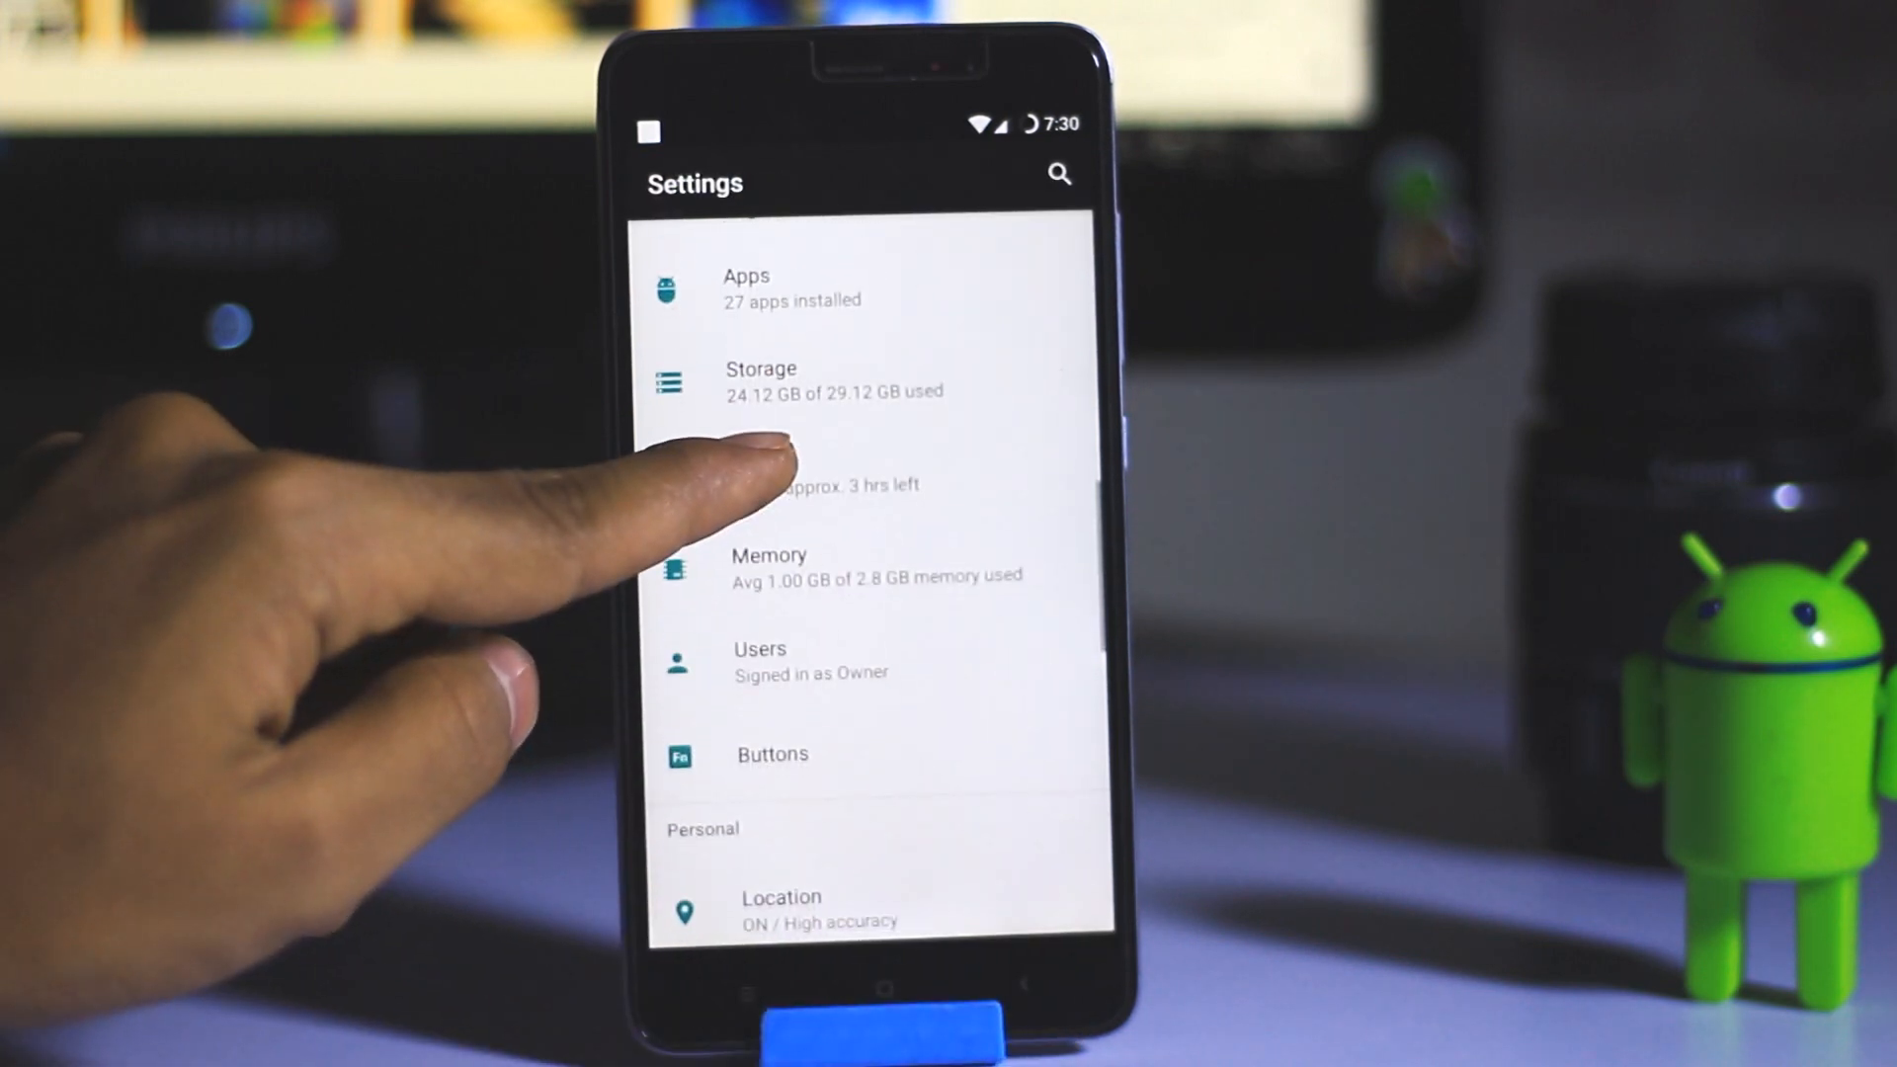
left_click(771, 753)
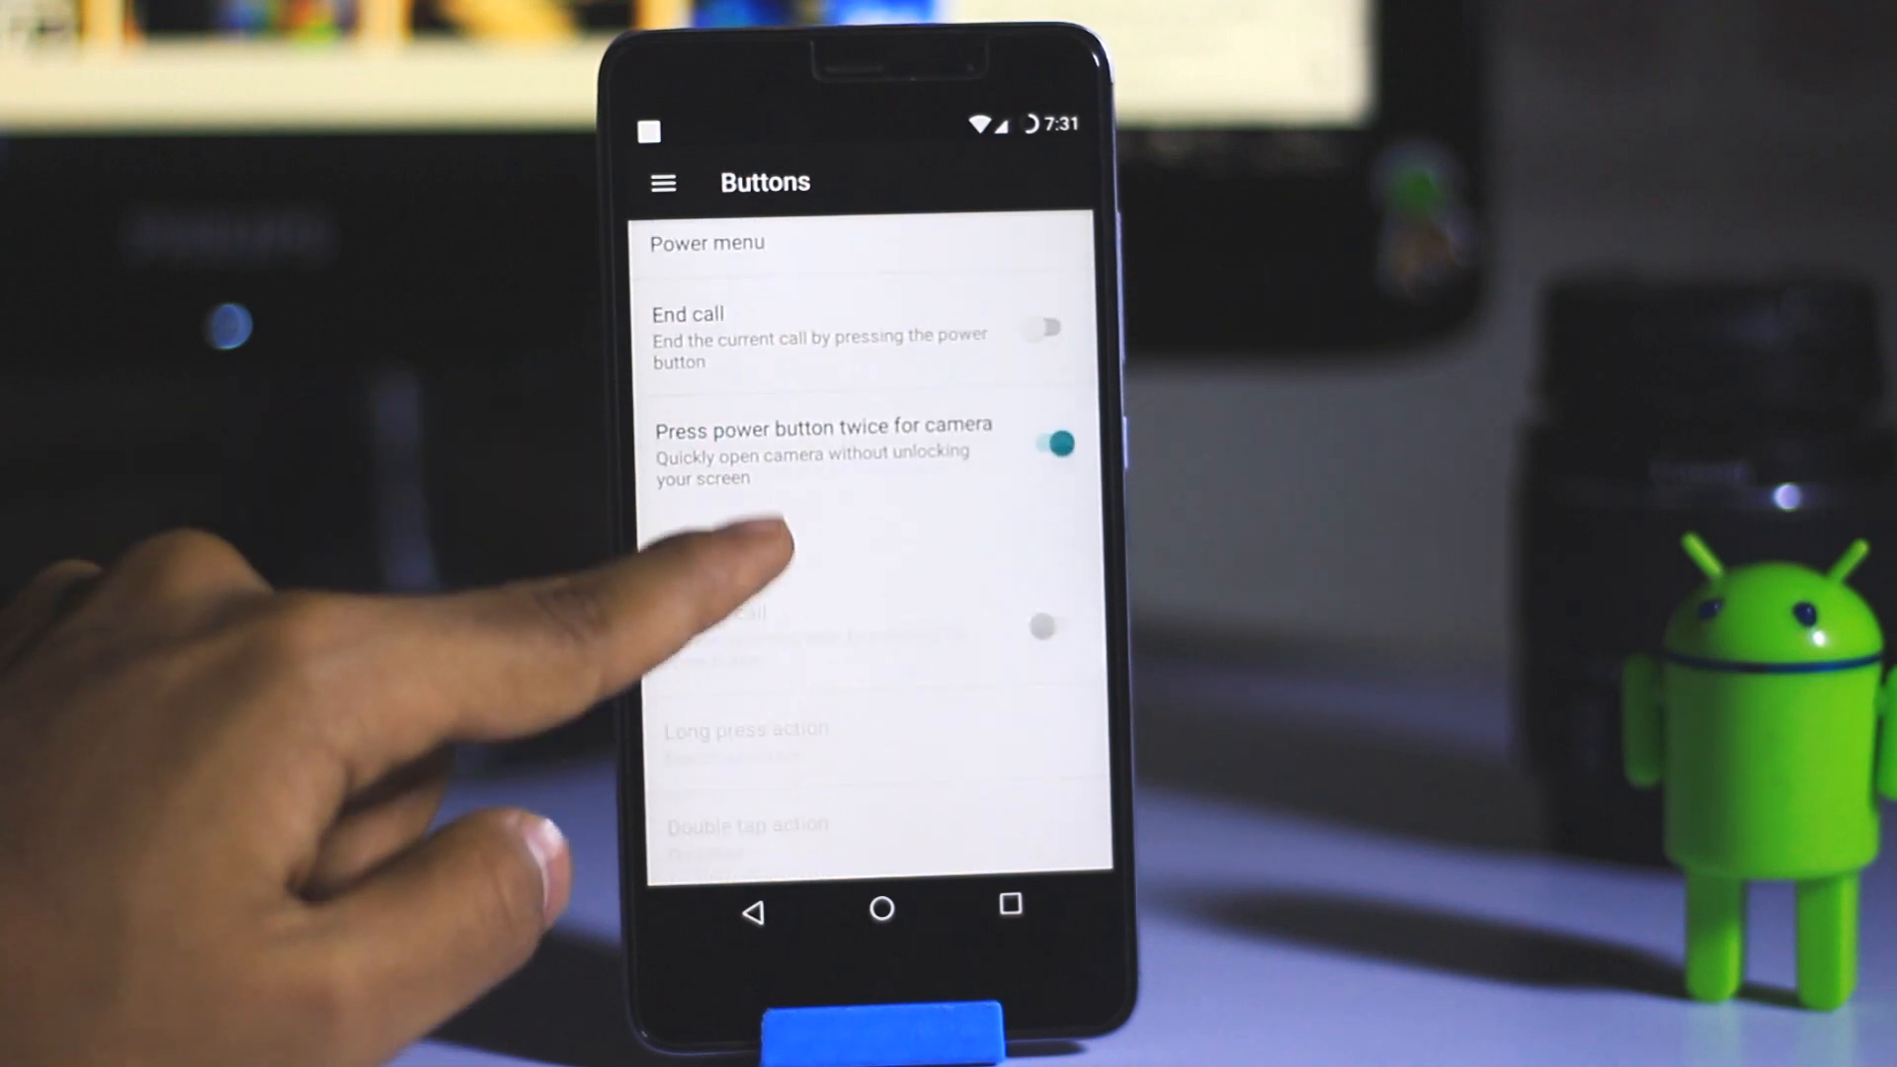
scroll("up", 3)
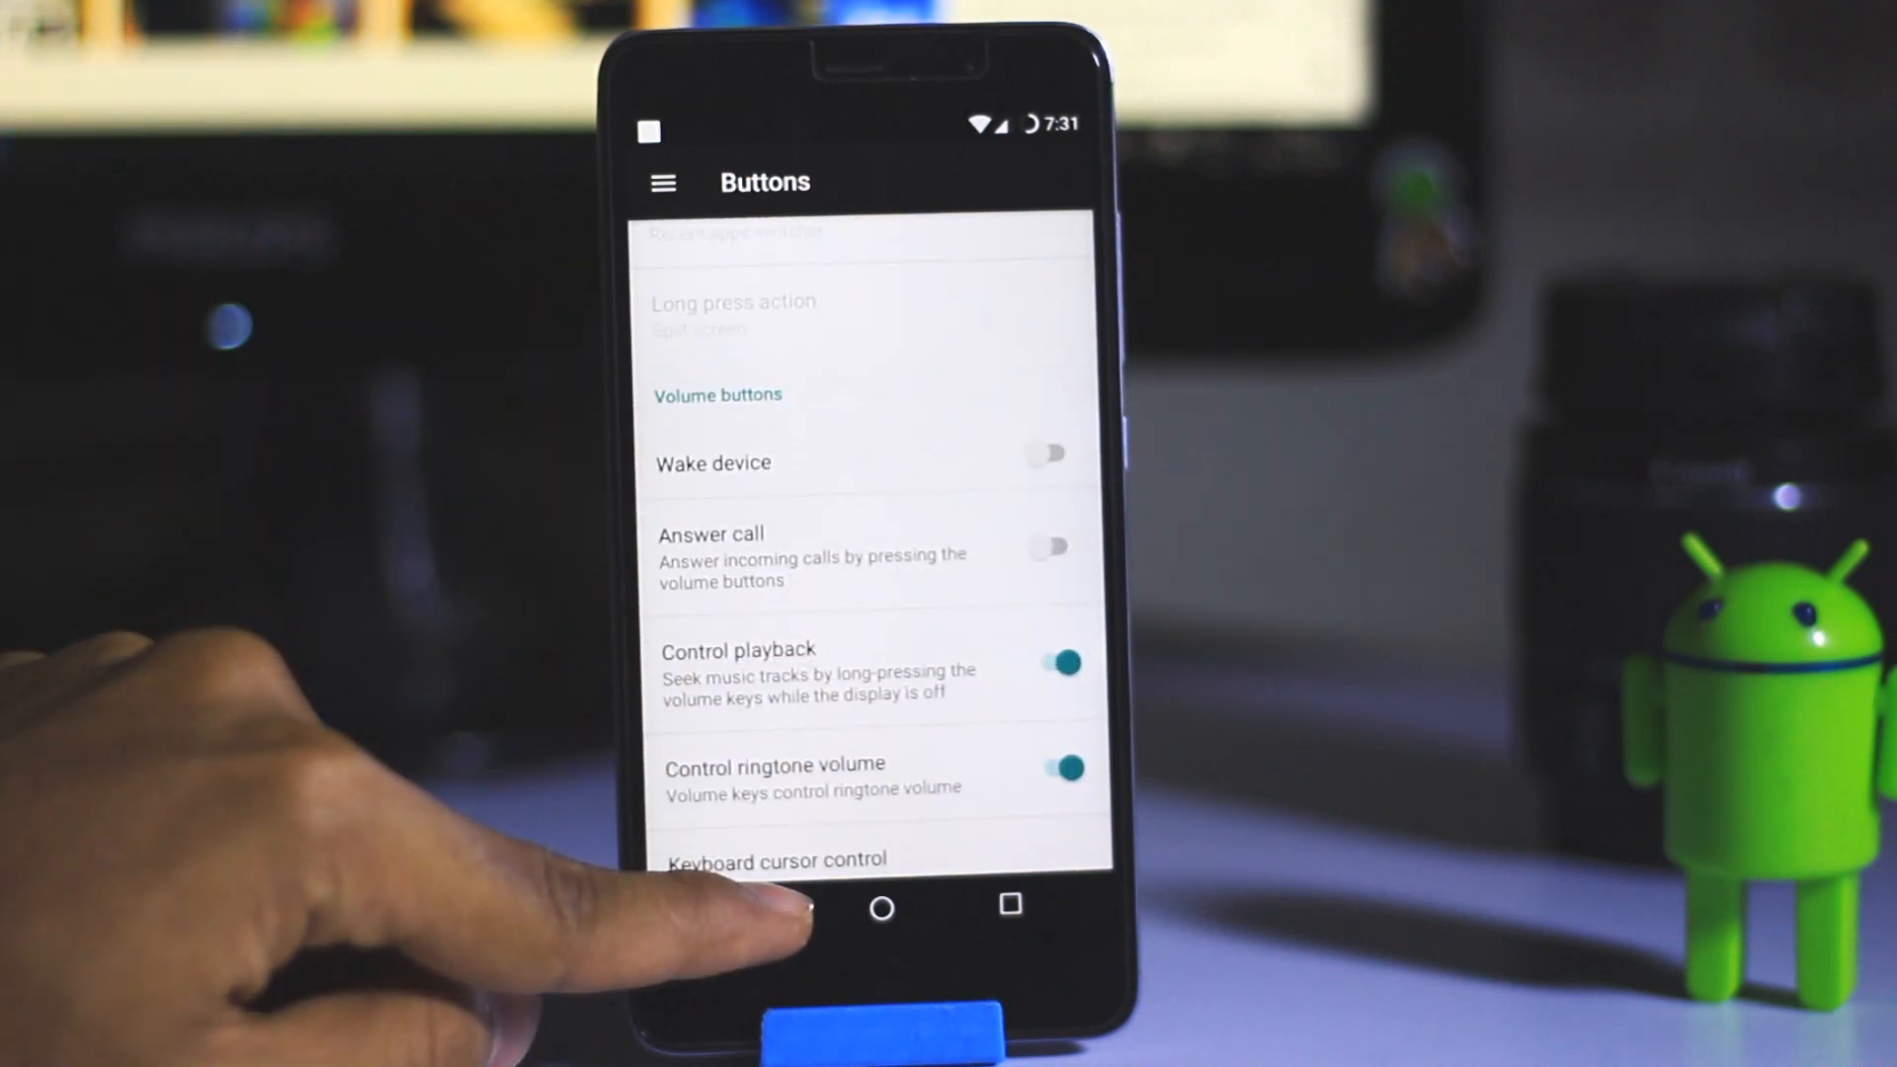
left_click(759, 904)
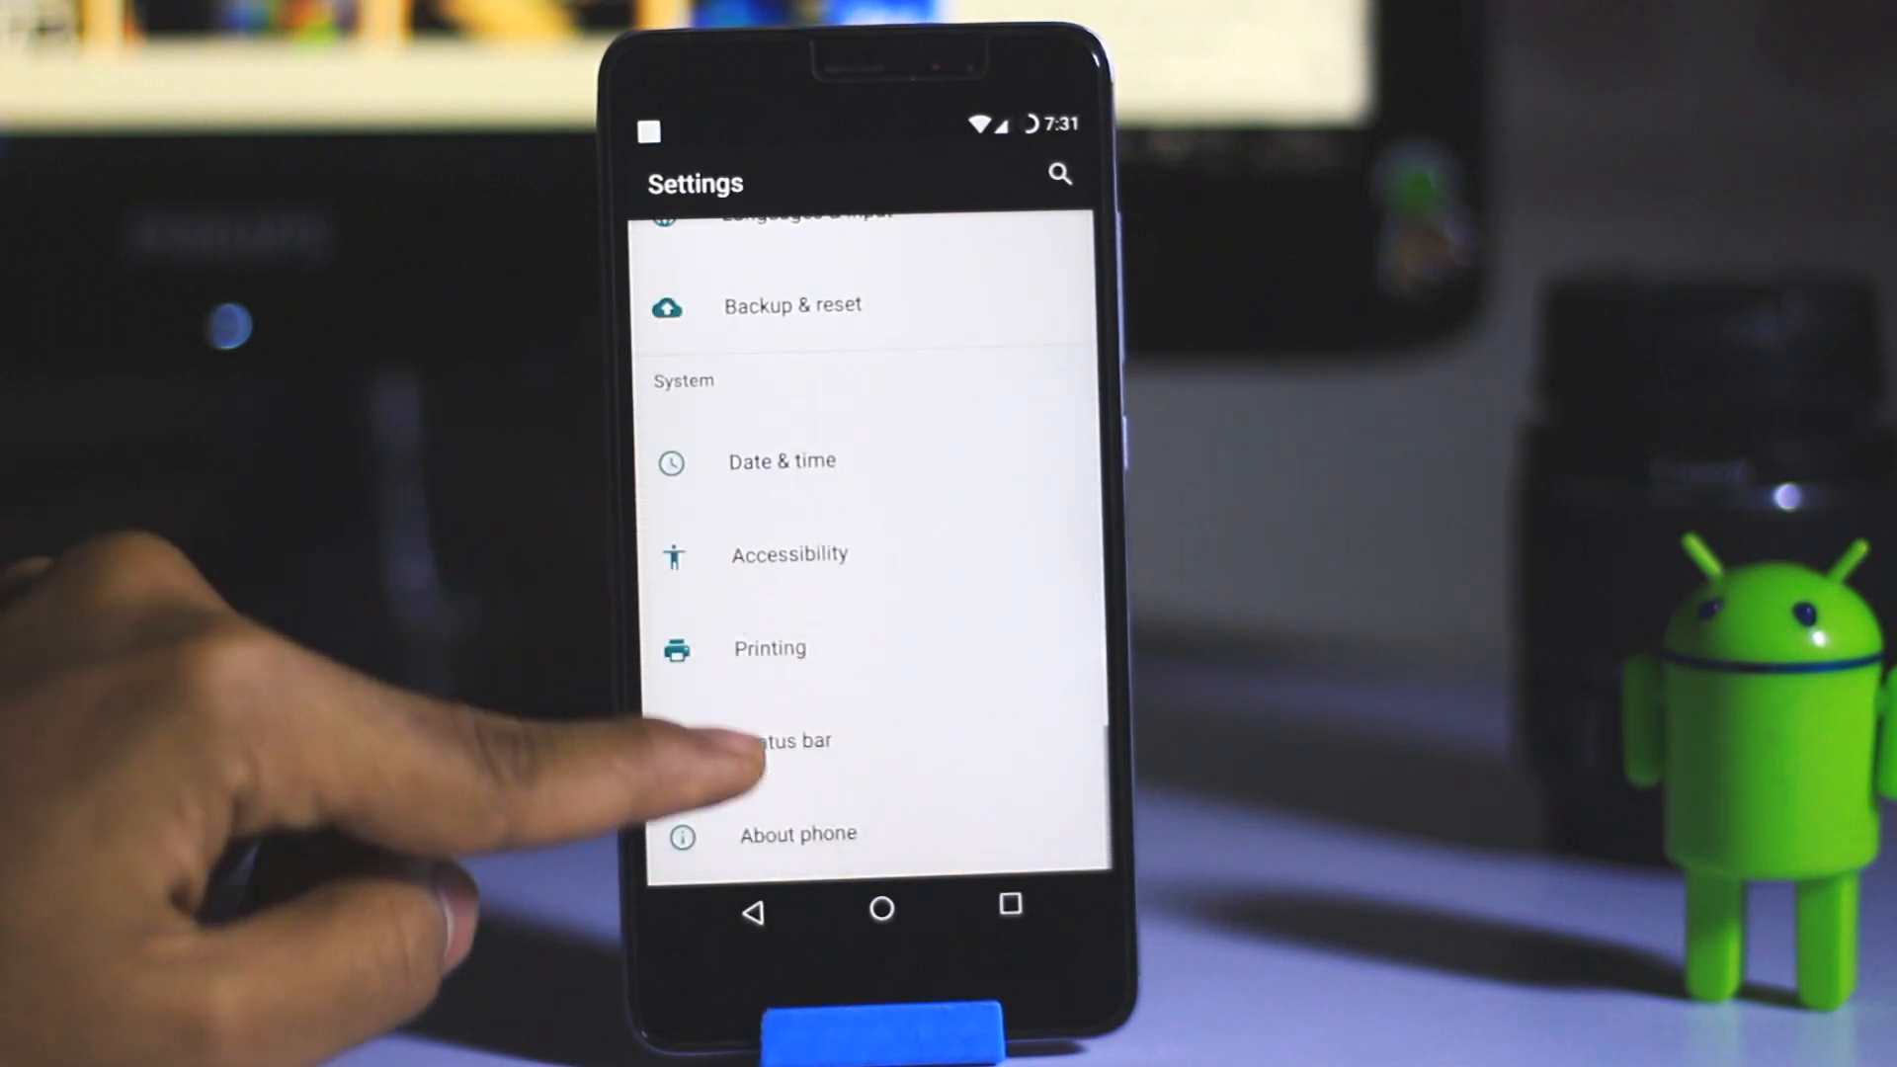
Open Status bar settings, then launch the camera by double-pressing power.
left_click(786, 740)
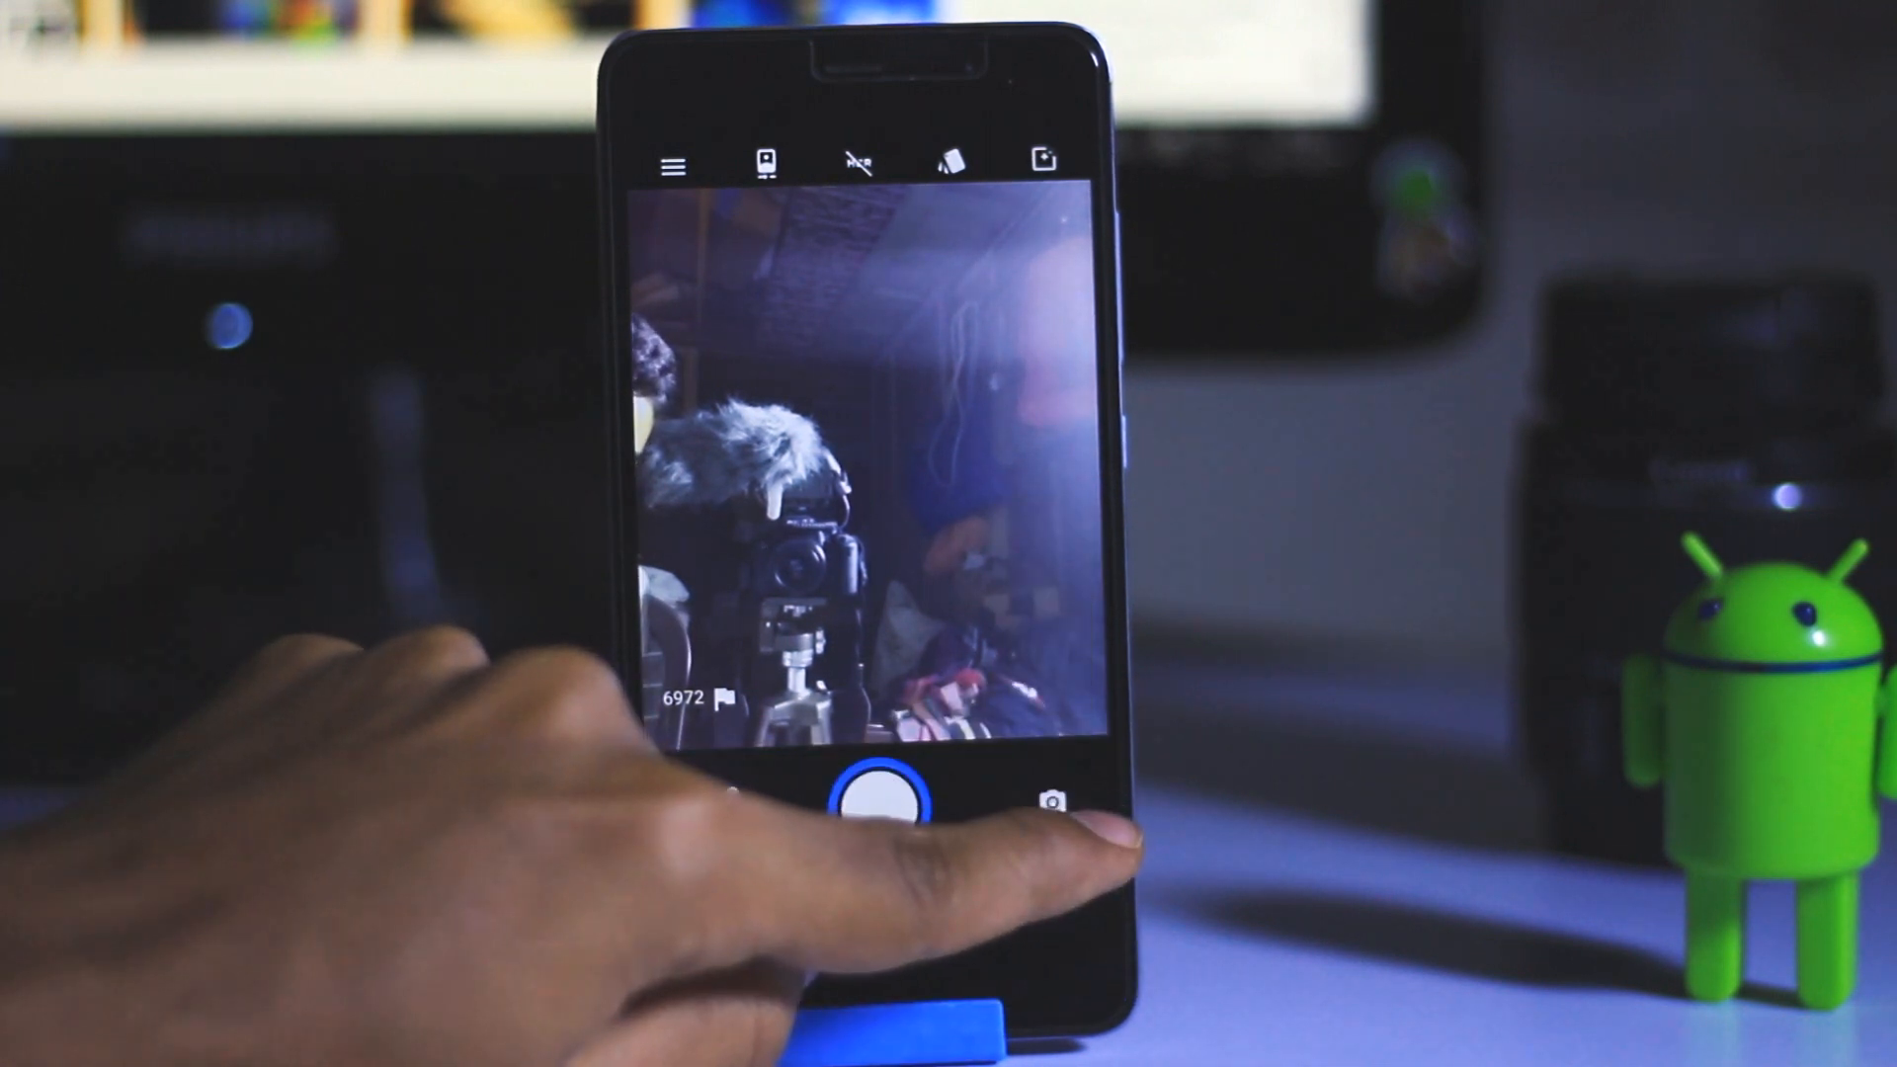
Exit the camera and return to Settings at SIM cards and Data usage.
left_click(882, 803)
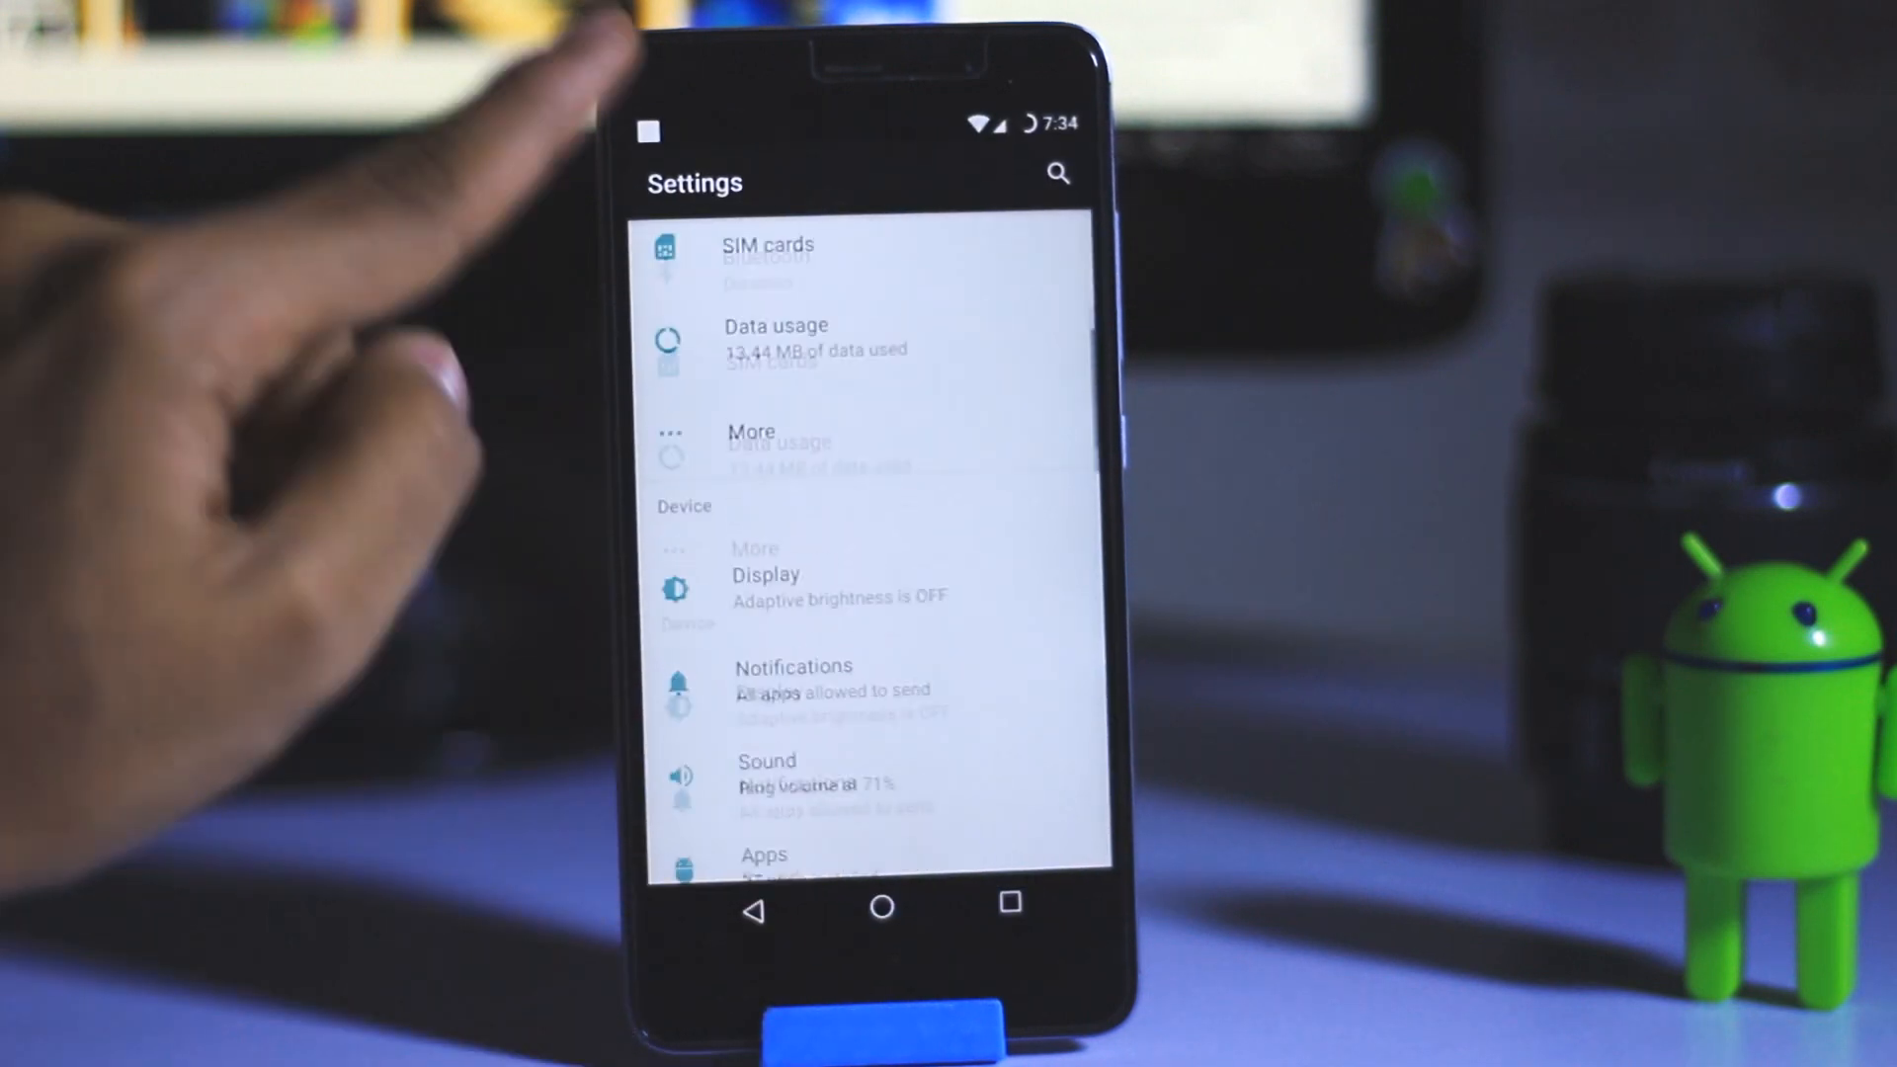
Scroll Settings and go to the LineageOS home screen.
scroll("down", 3)
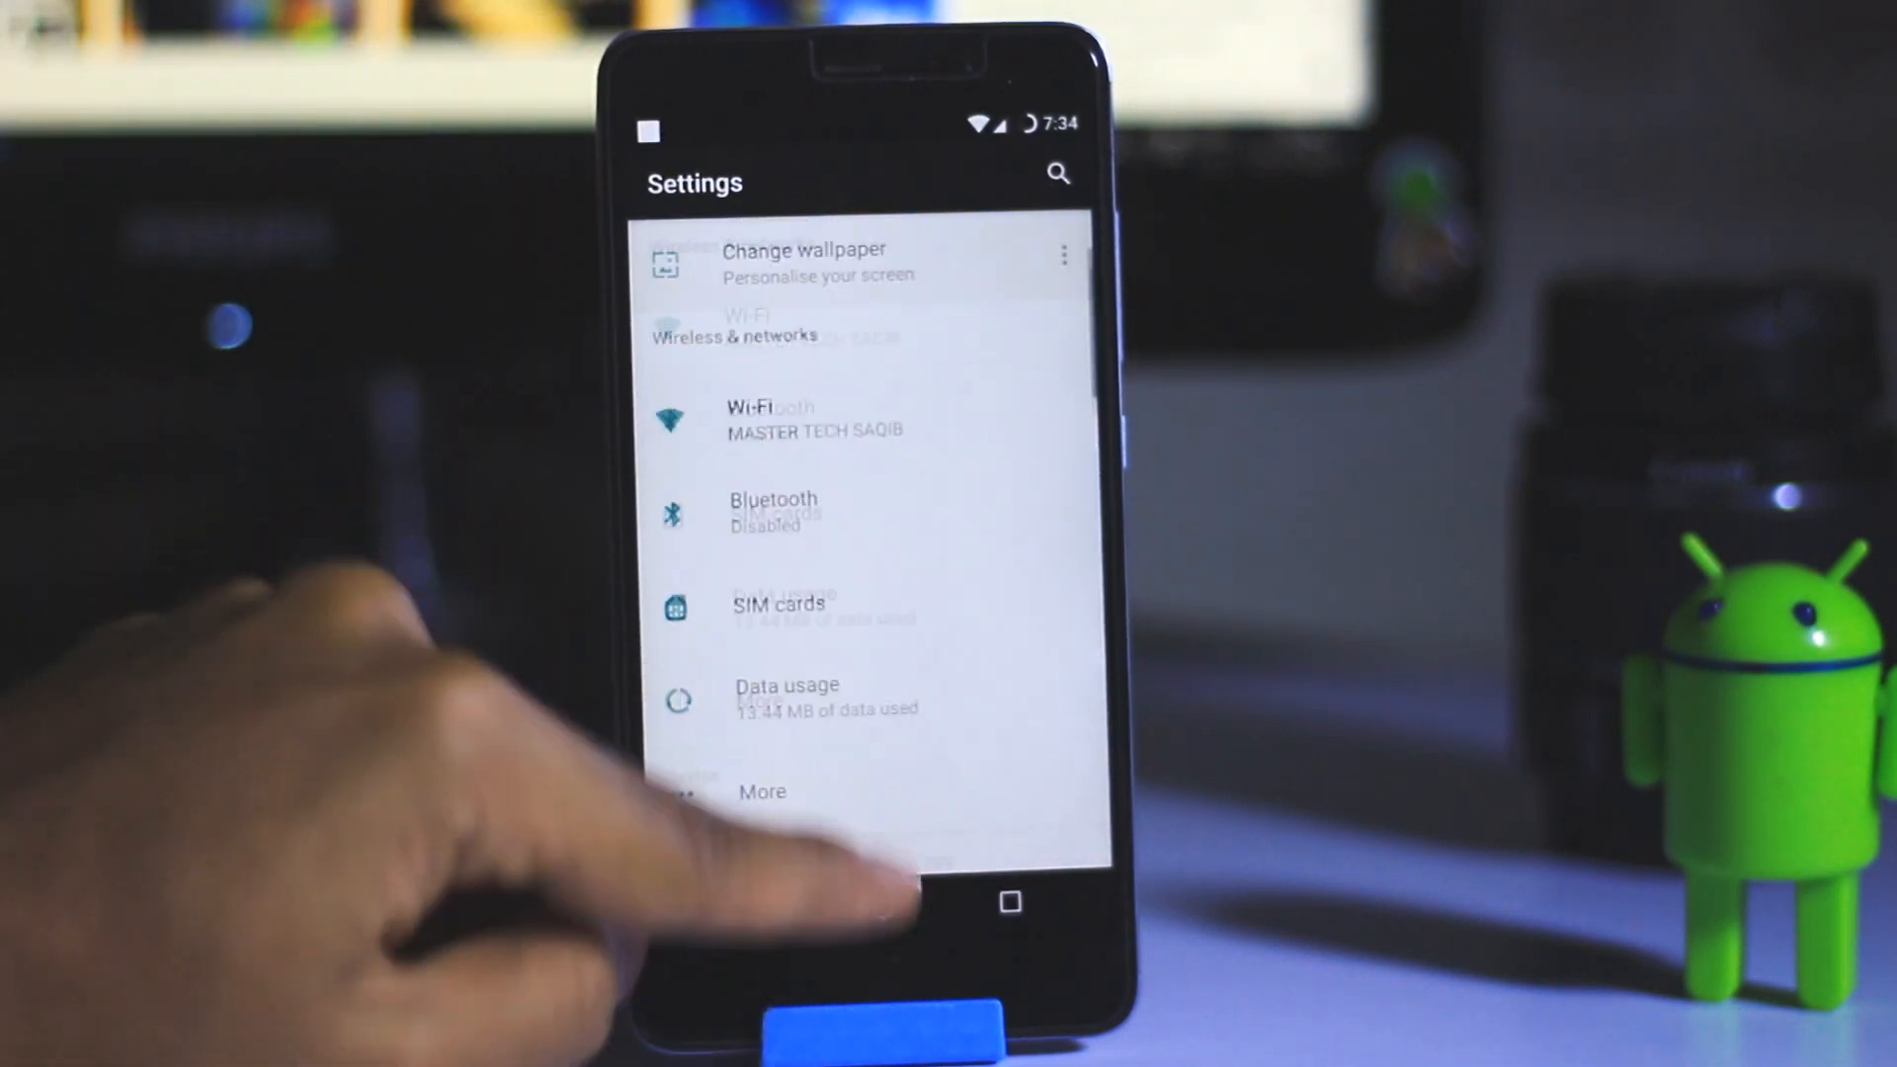
left_click(879, 900)
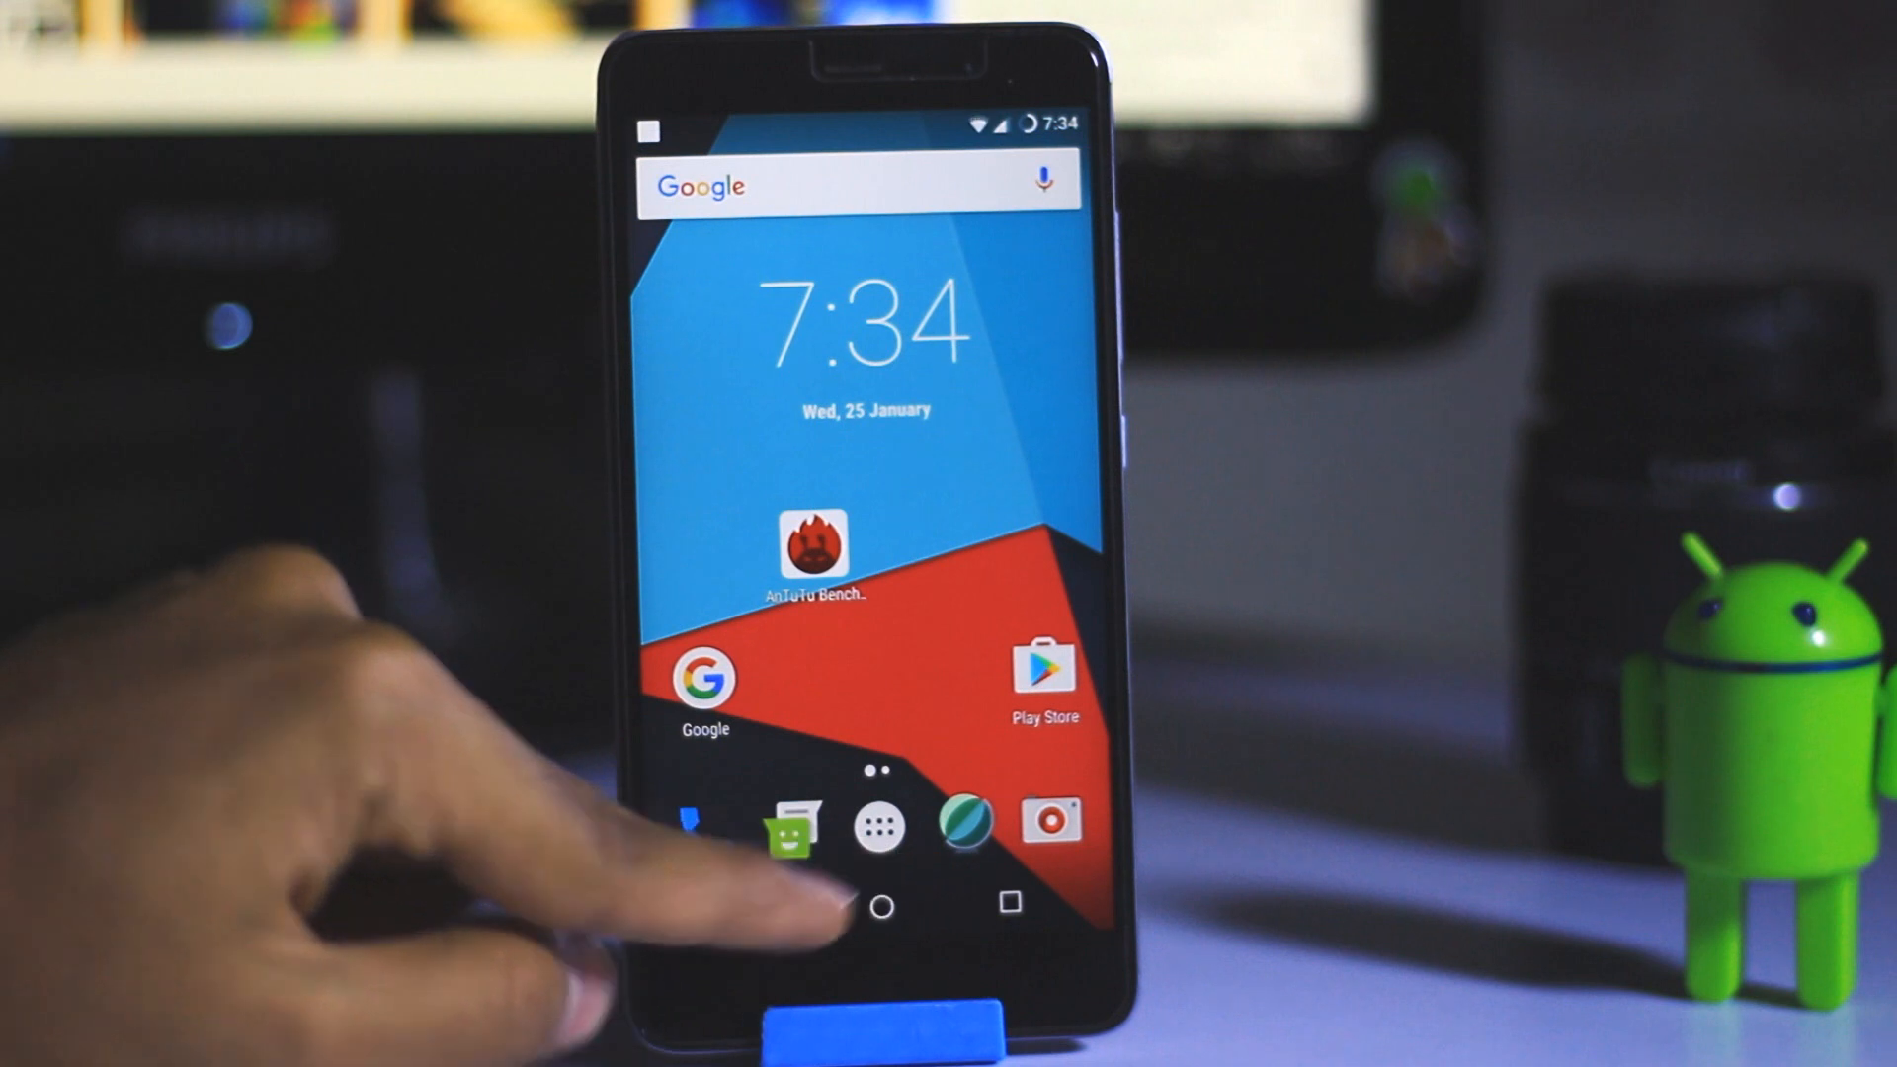